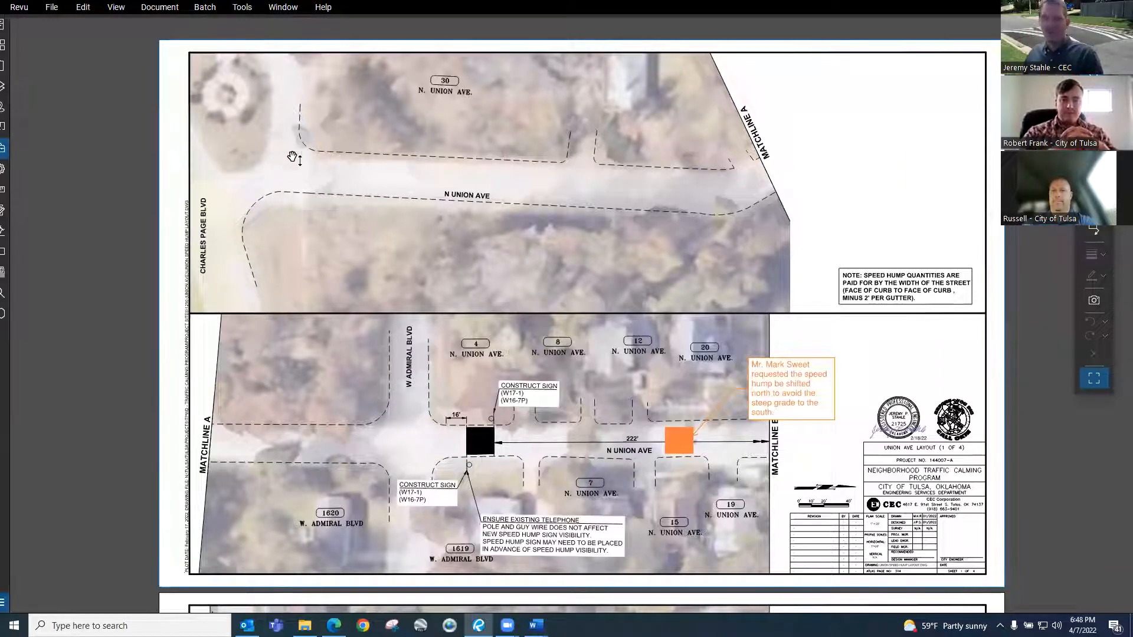
mouse_move(236, 308)
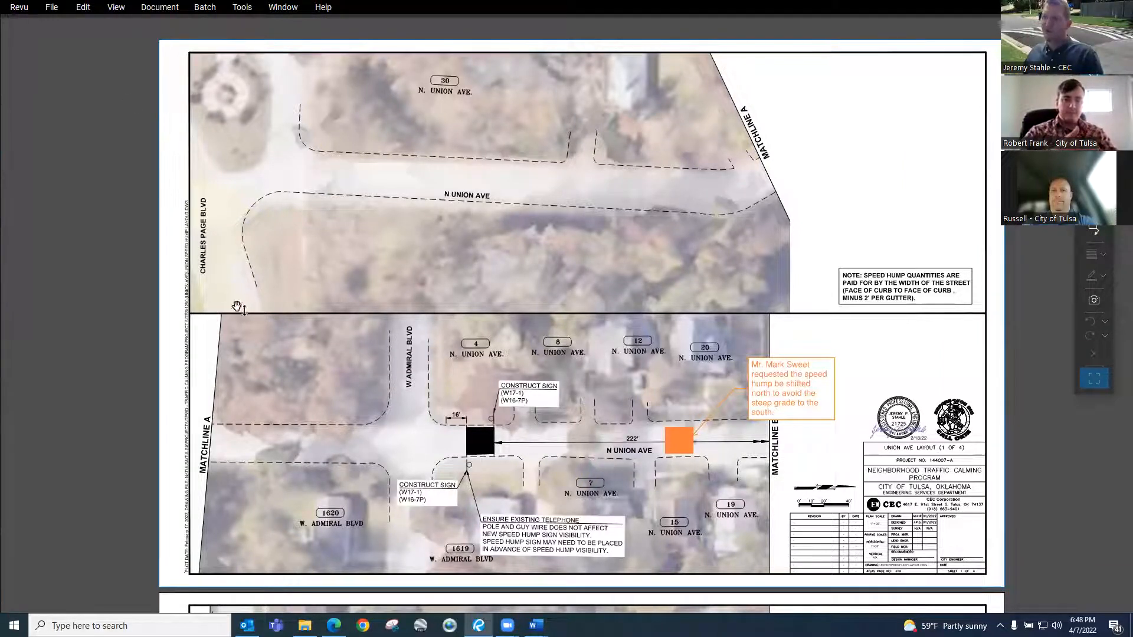
mouse_move(671, 226)
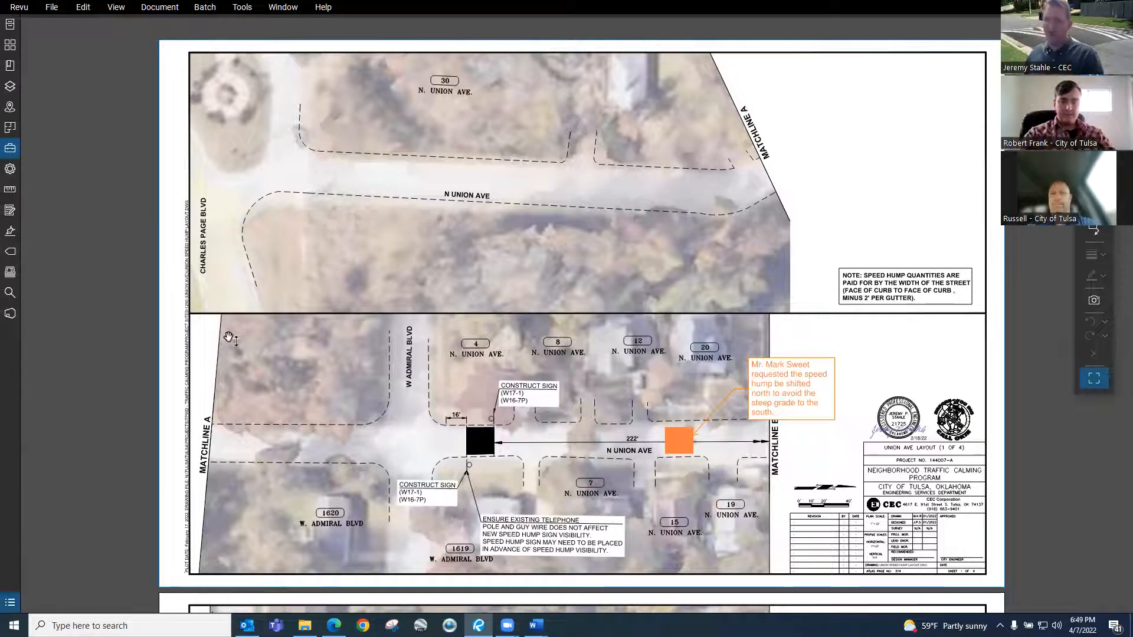
mouse_move(701, 139)
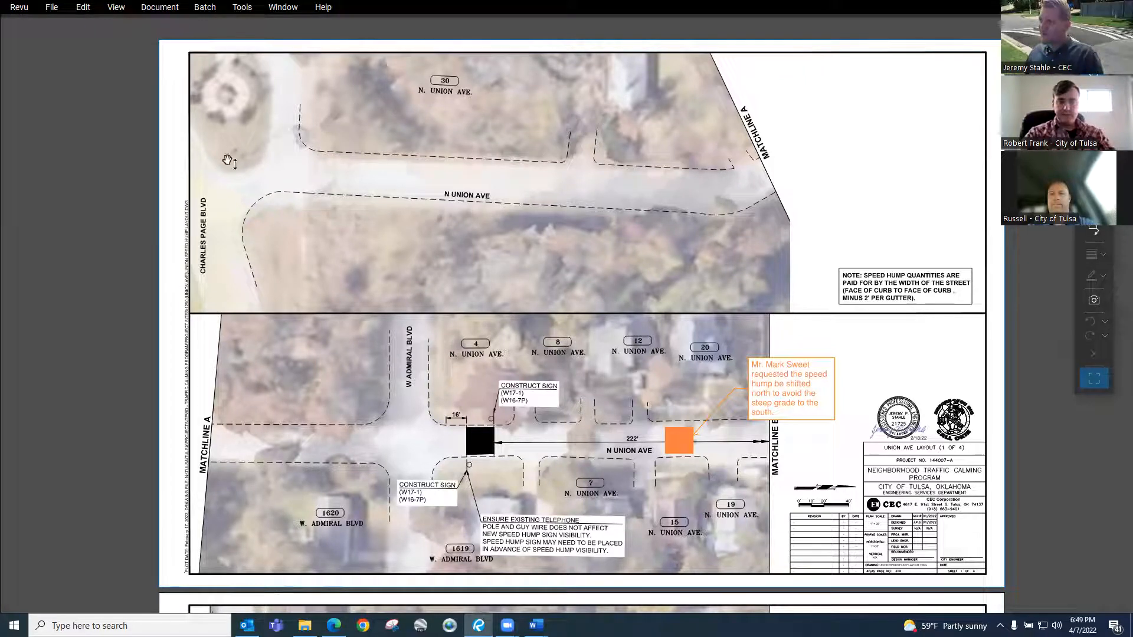
mouse_move(780, 178)
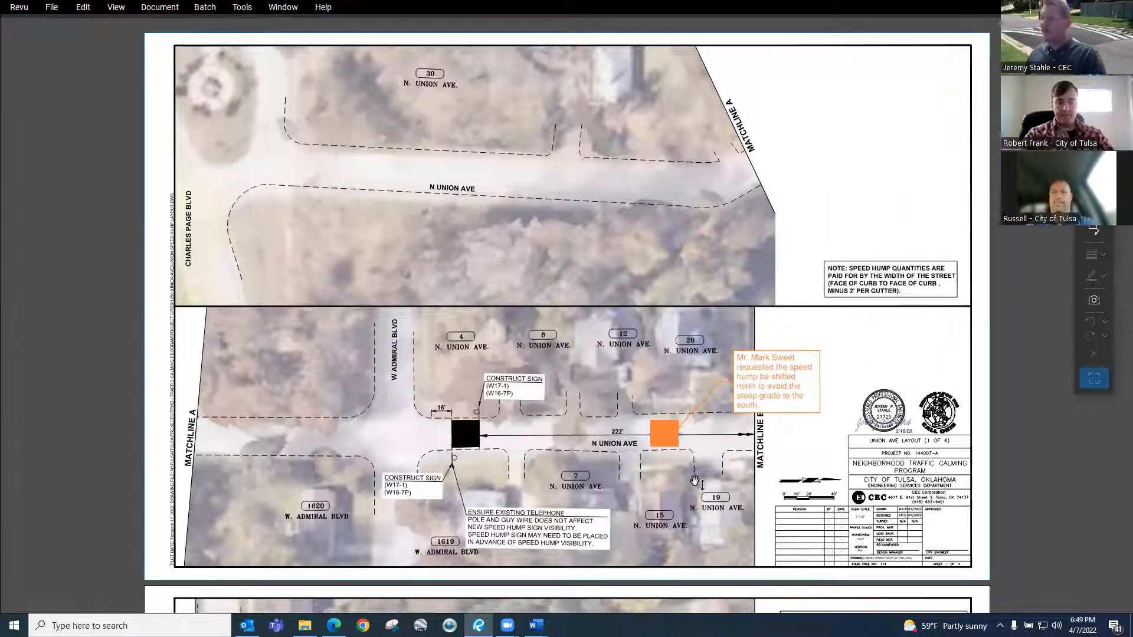
mouse_move(470, 434)
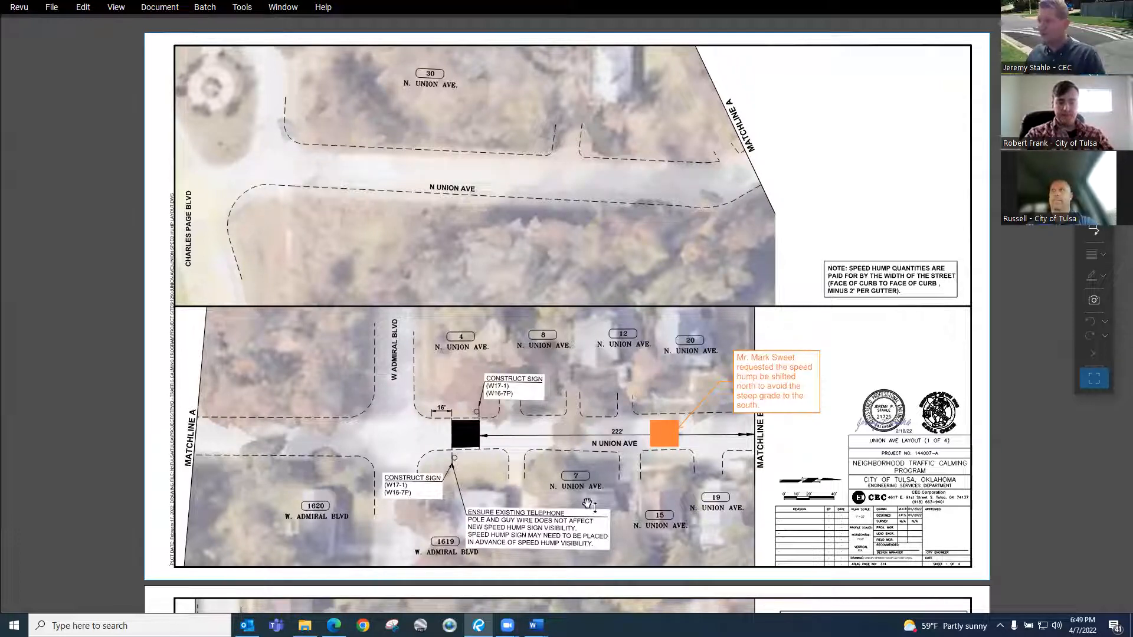
mouse_move(658, 517)
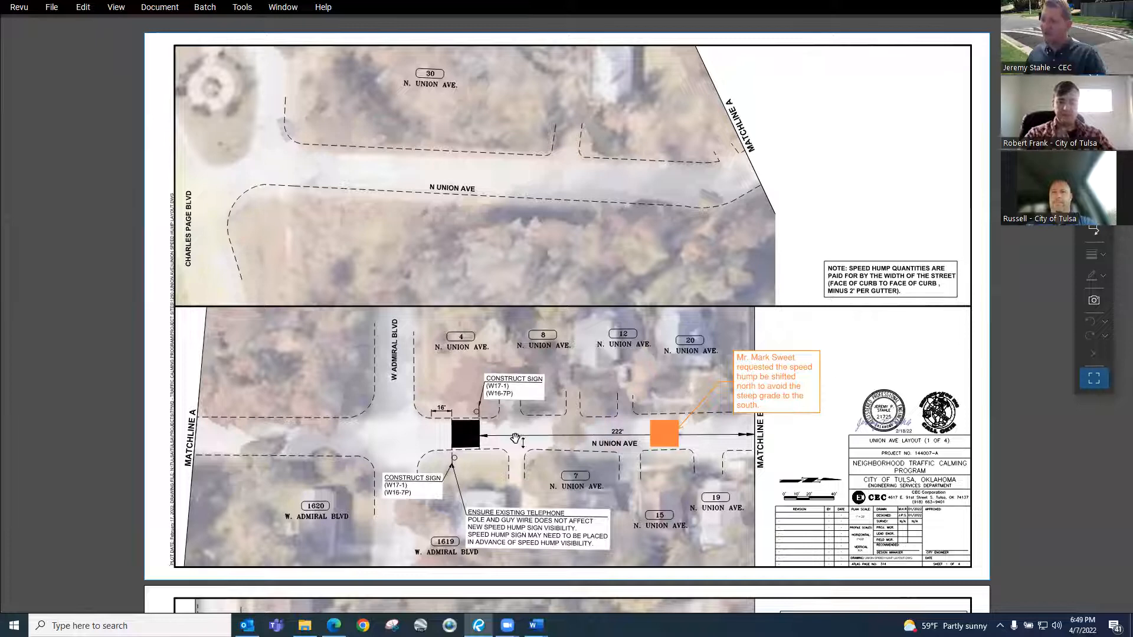
mouse_move(561, 437)
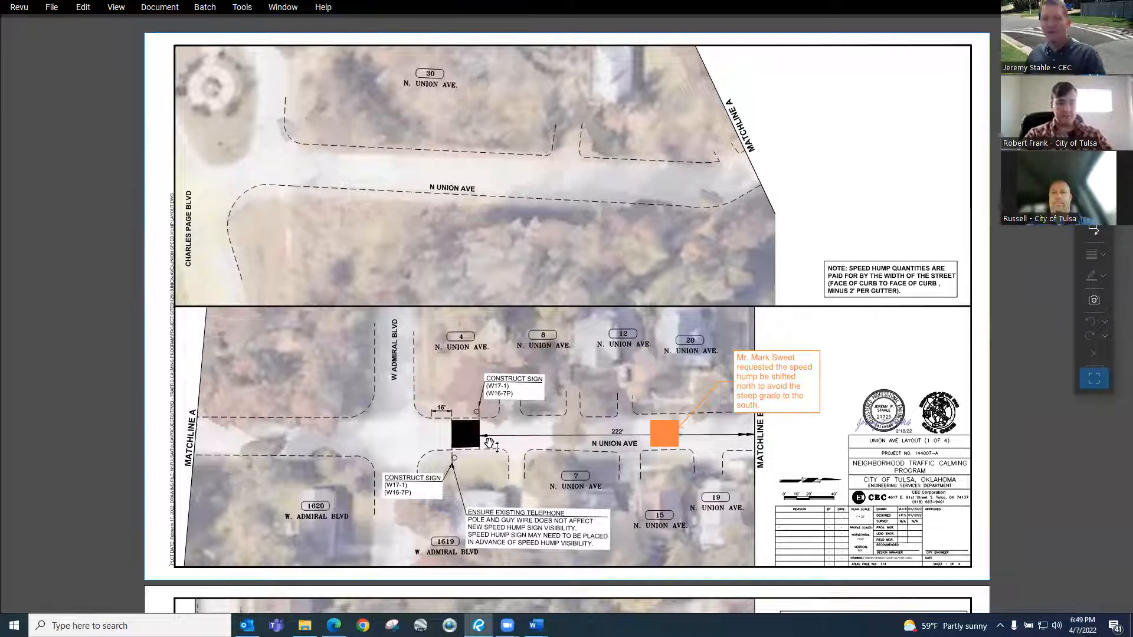
mouse_move(513, 458)
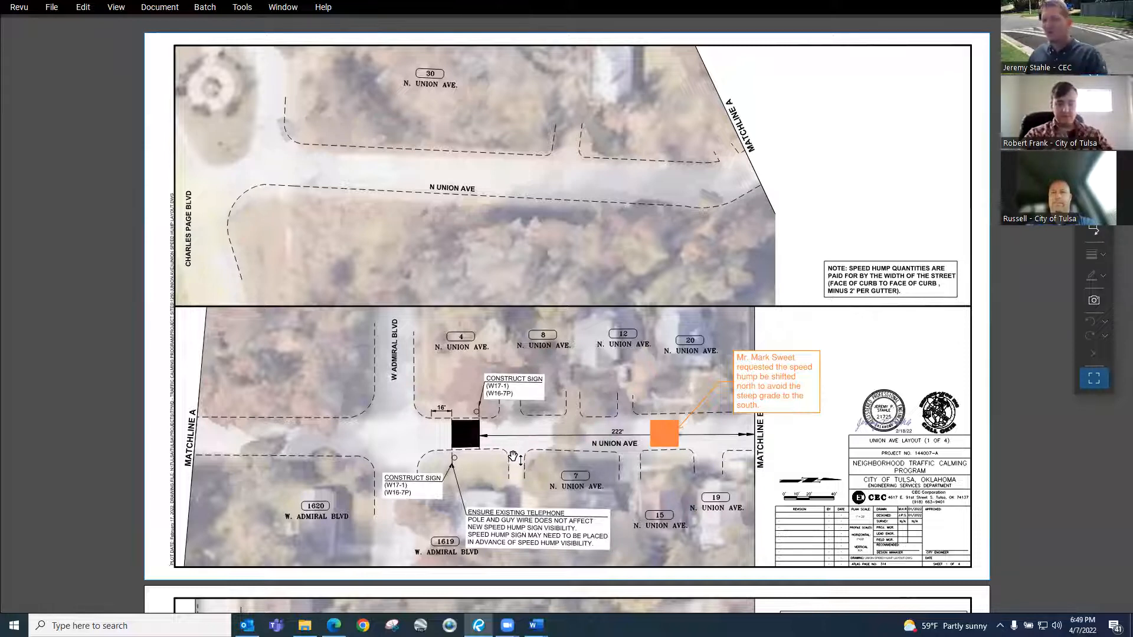
mouse_move(652, 426)
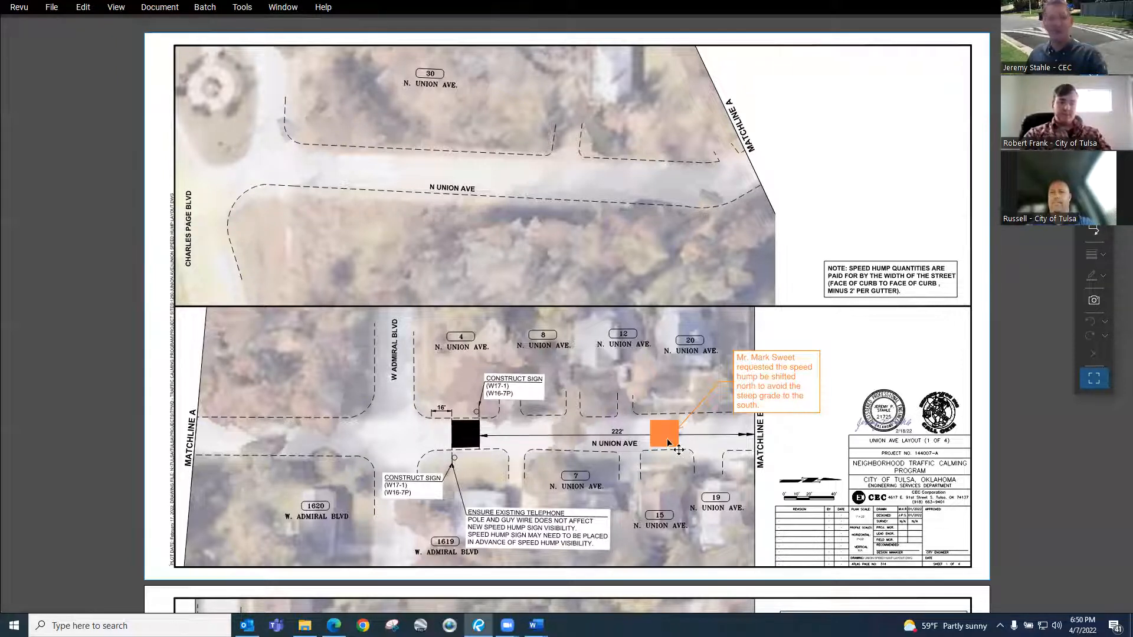
mouse_move(623, 406)
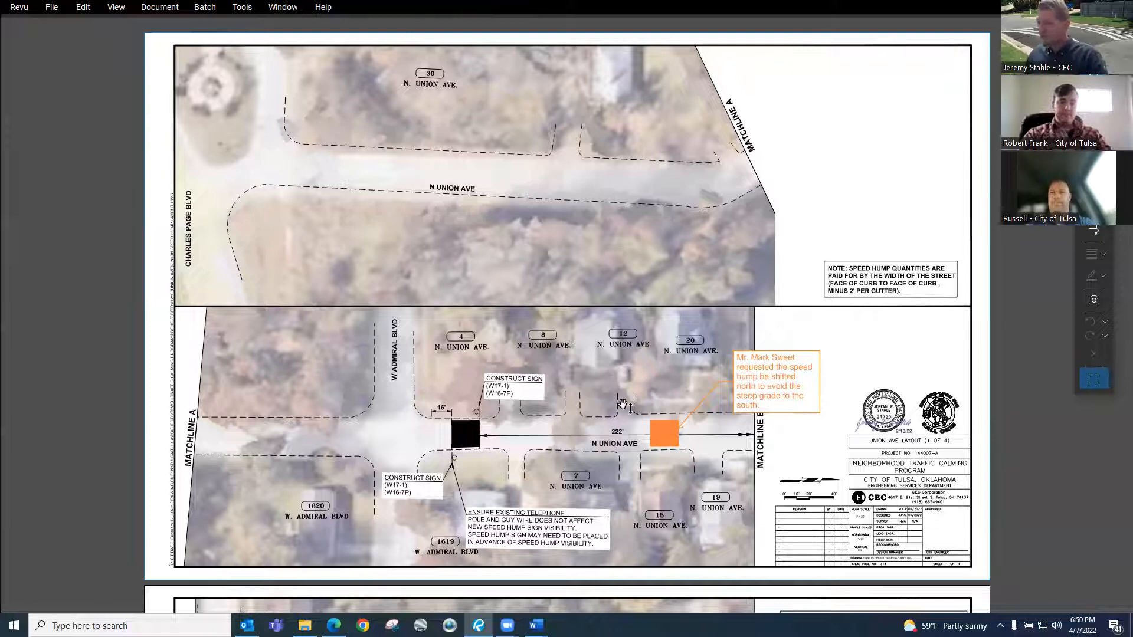
Scroll down the plan set to Union Ave Layout sheet 2 of 4 at the W Archer St speed hump
scroll(down, 3)
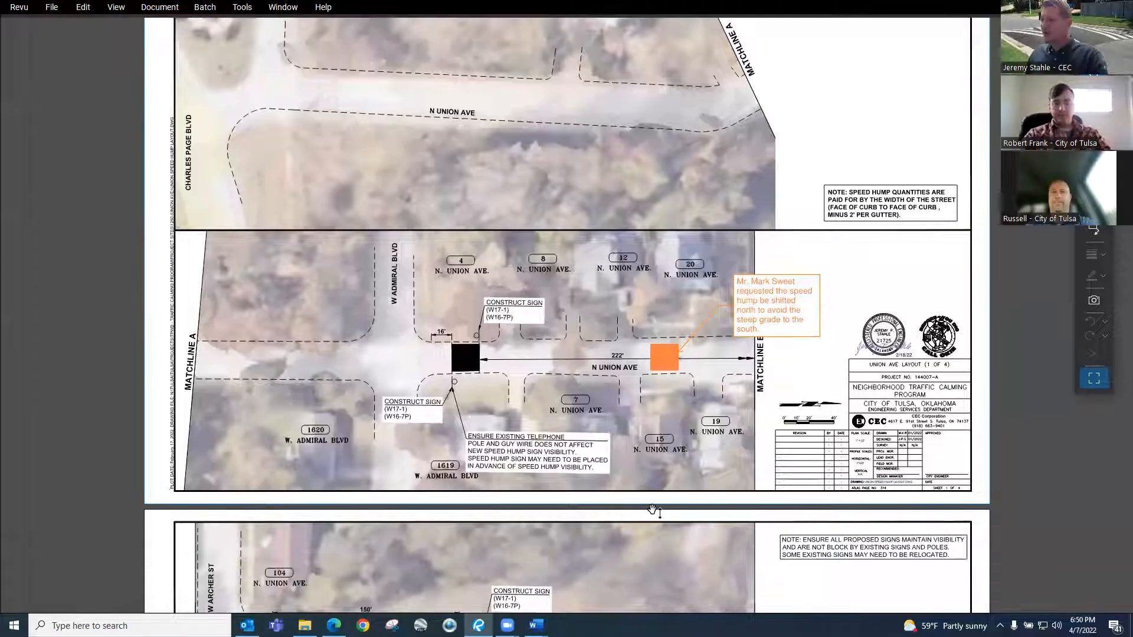
scroll(down, 3)
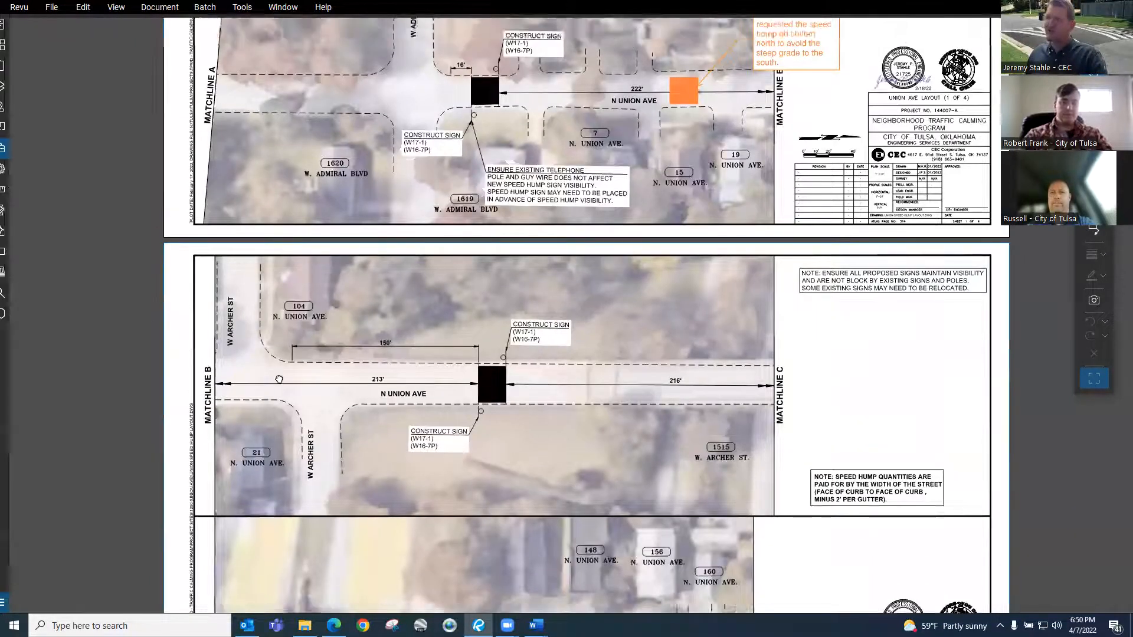
scroll(down, 3)
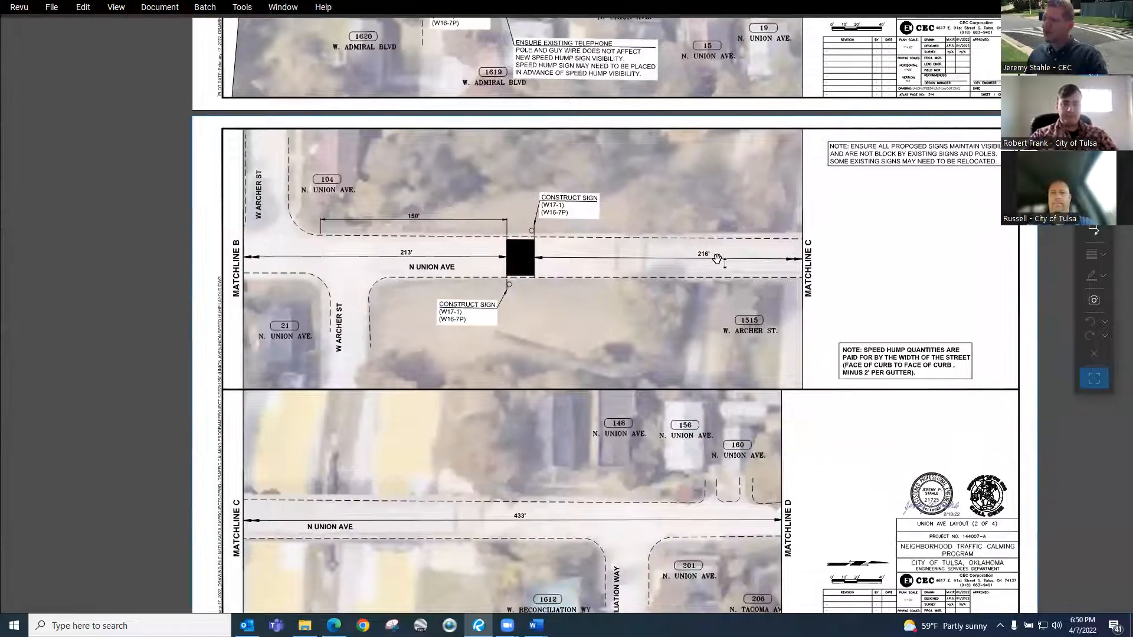
scroll(down, 3)
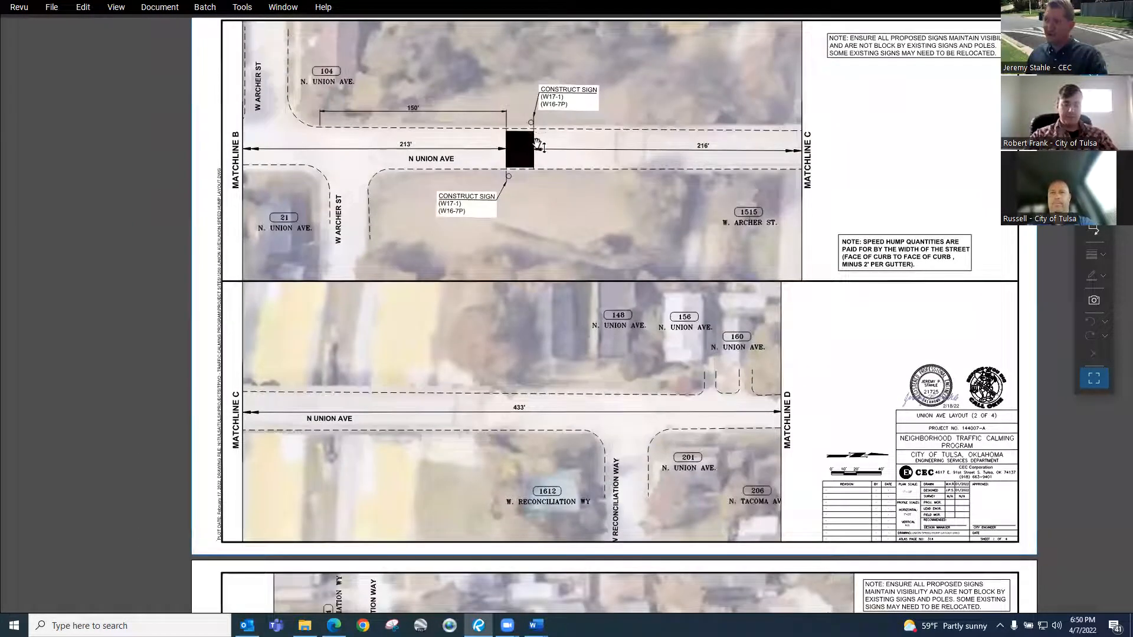
mouse_move(690, 147)
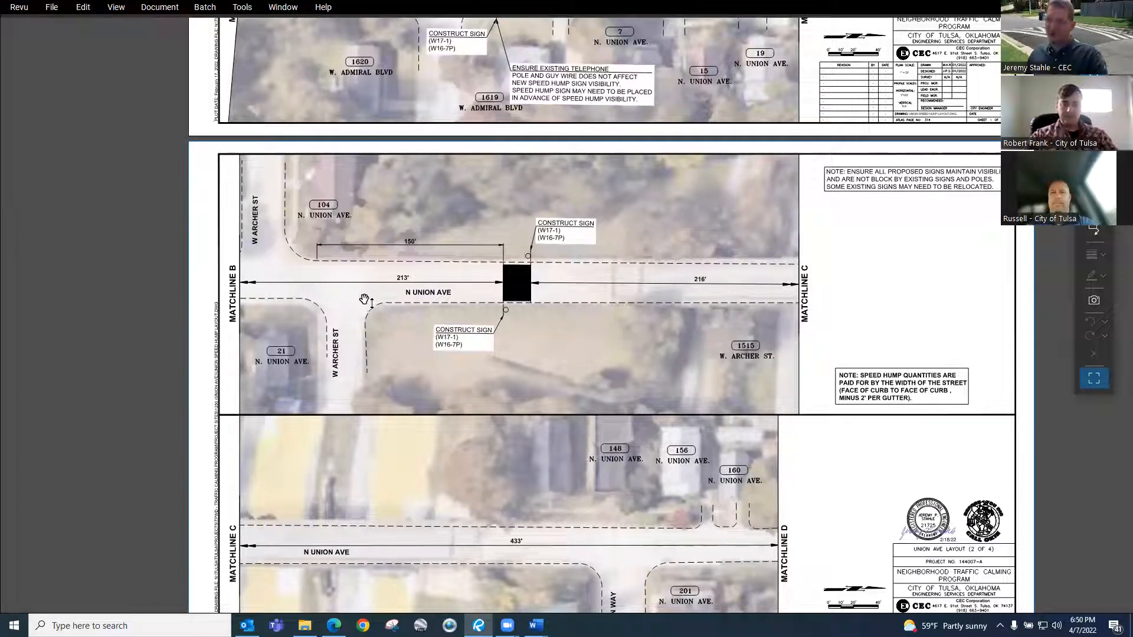
mouse_move(654, 292)
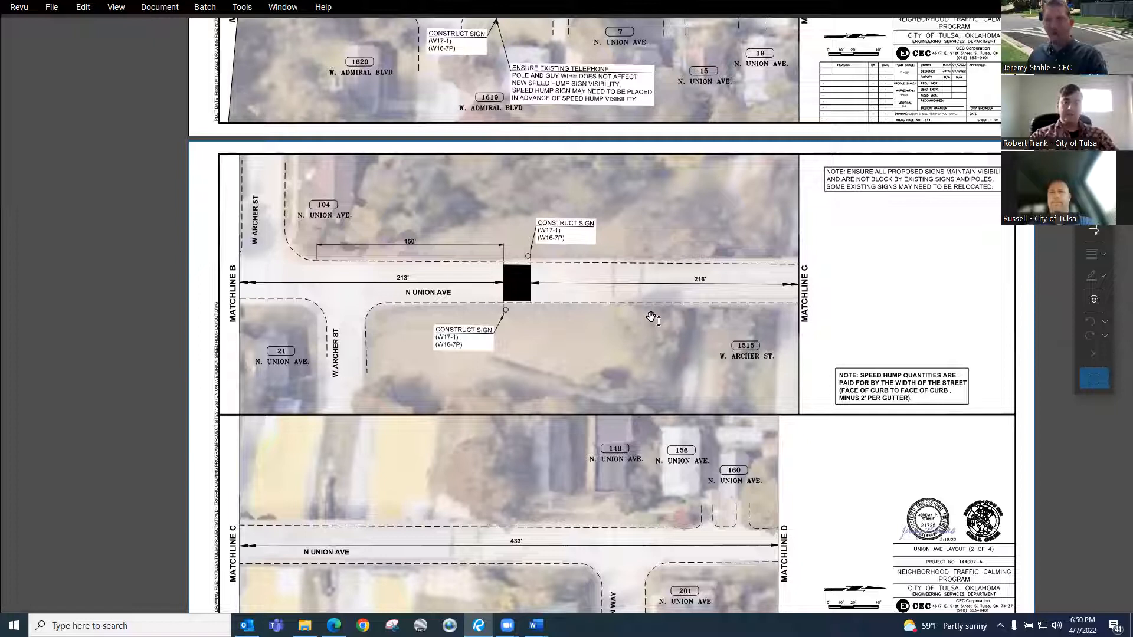
Scroll down to the Matchline E–F stretch on Union Ave Layout sheet 3 of 4
scroll(down, 3)
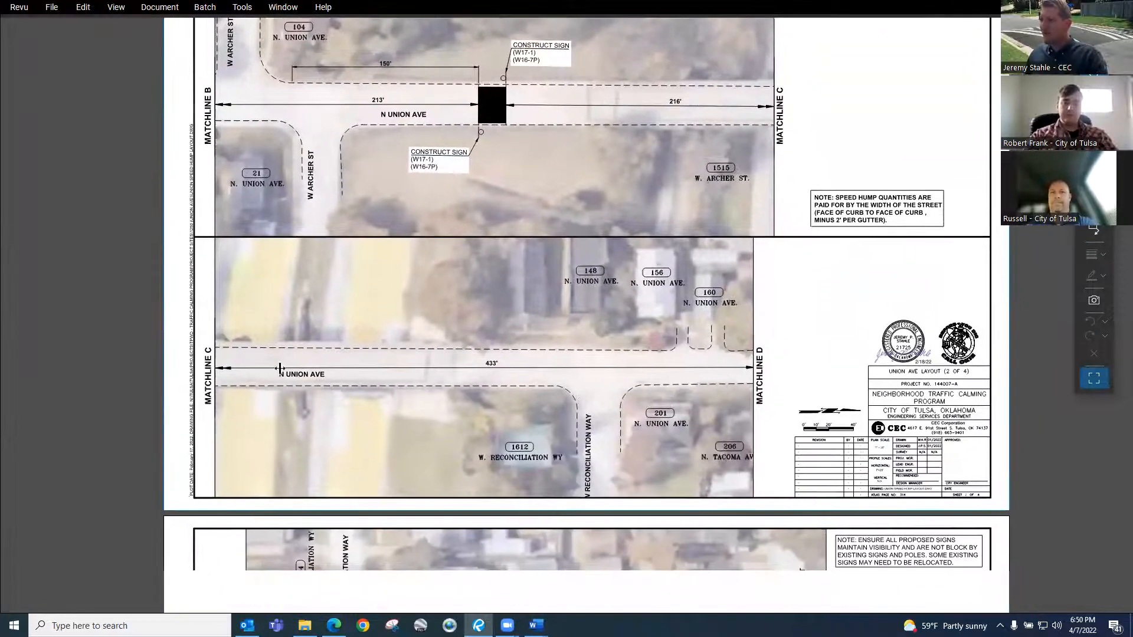
scroll(down, 3)
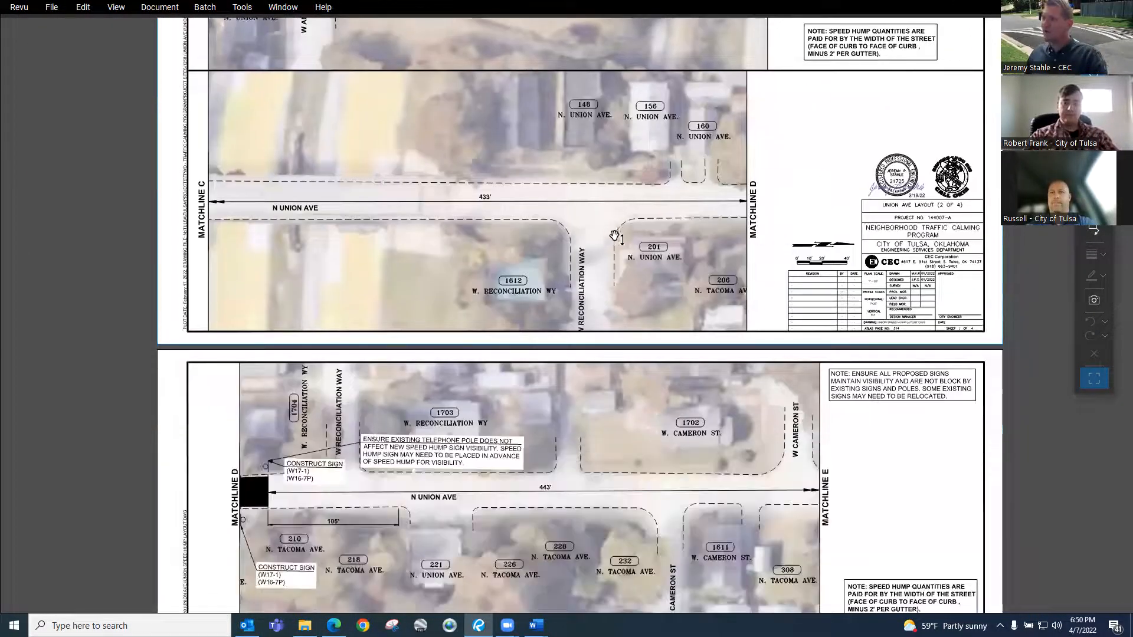
scroll(down, 3)
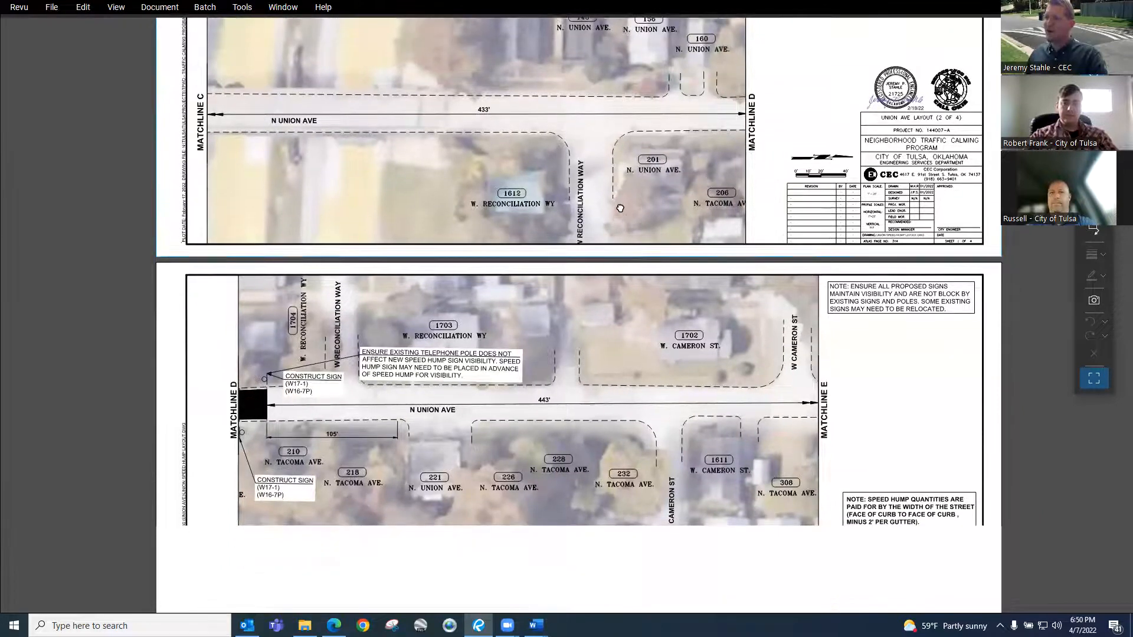
scroll(down, 3)
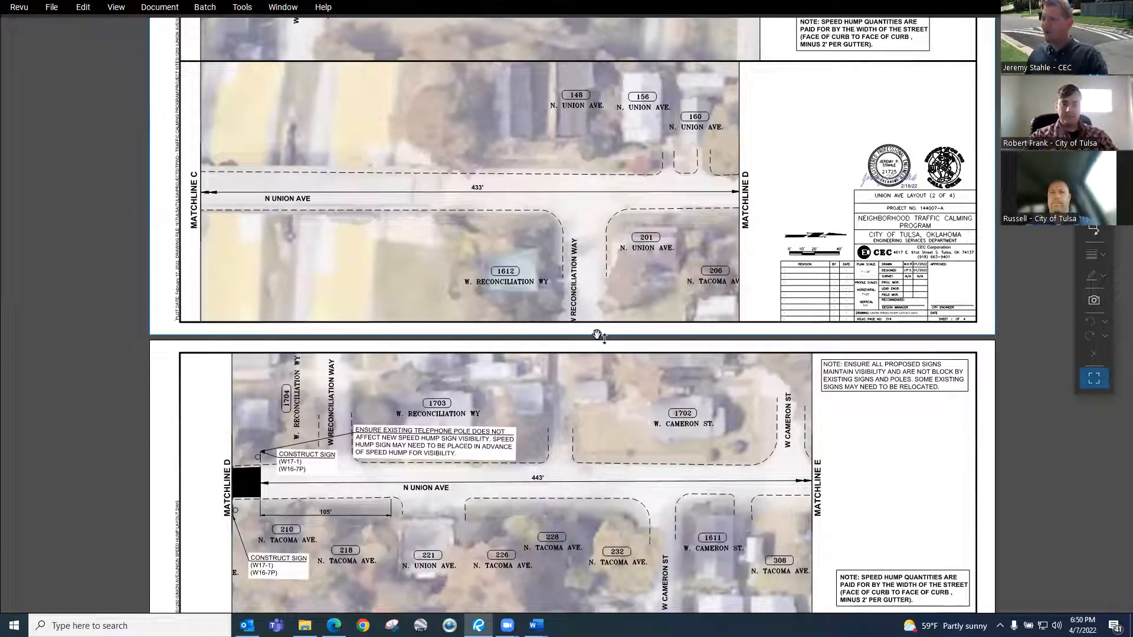
scroll(down, 3)
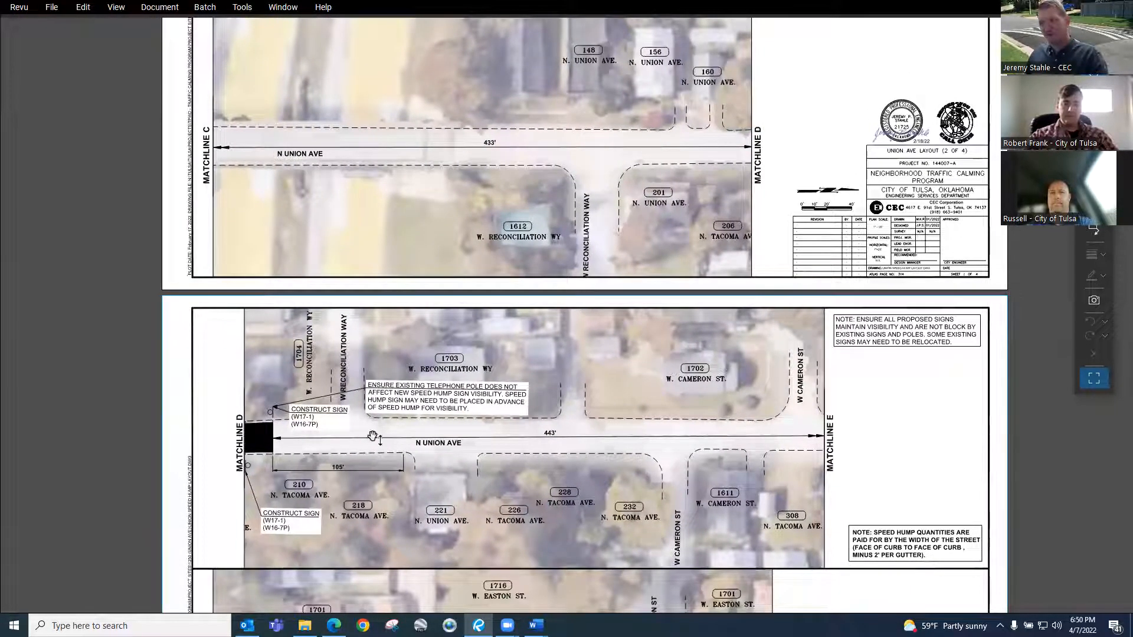
mouse_move(670, 405)
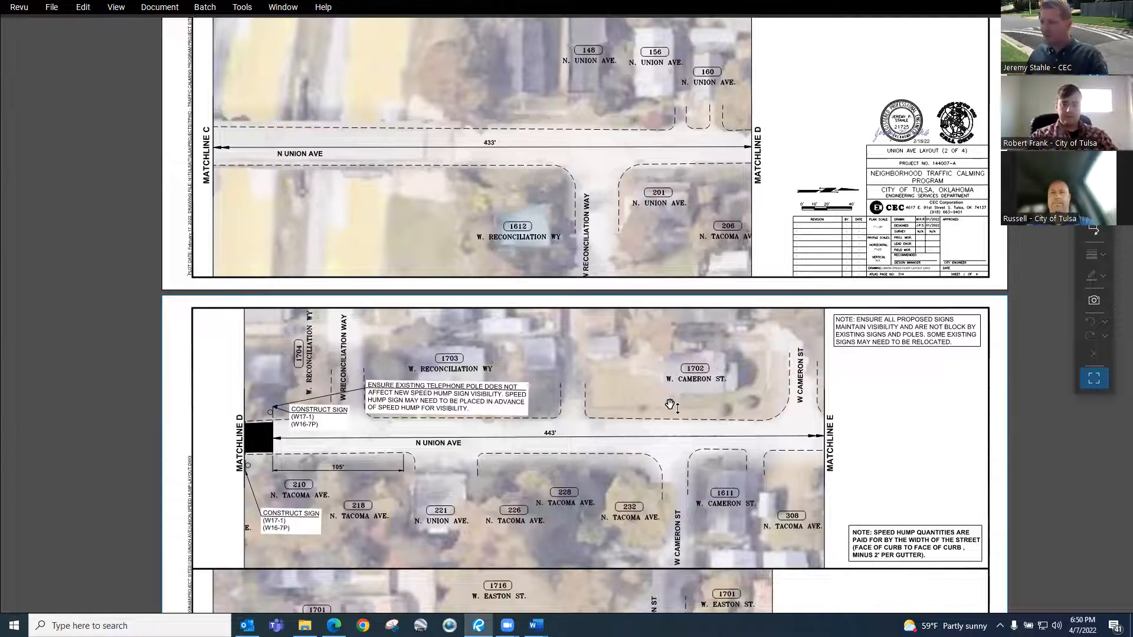
scroll(down, 3)
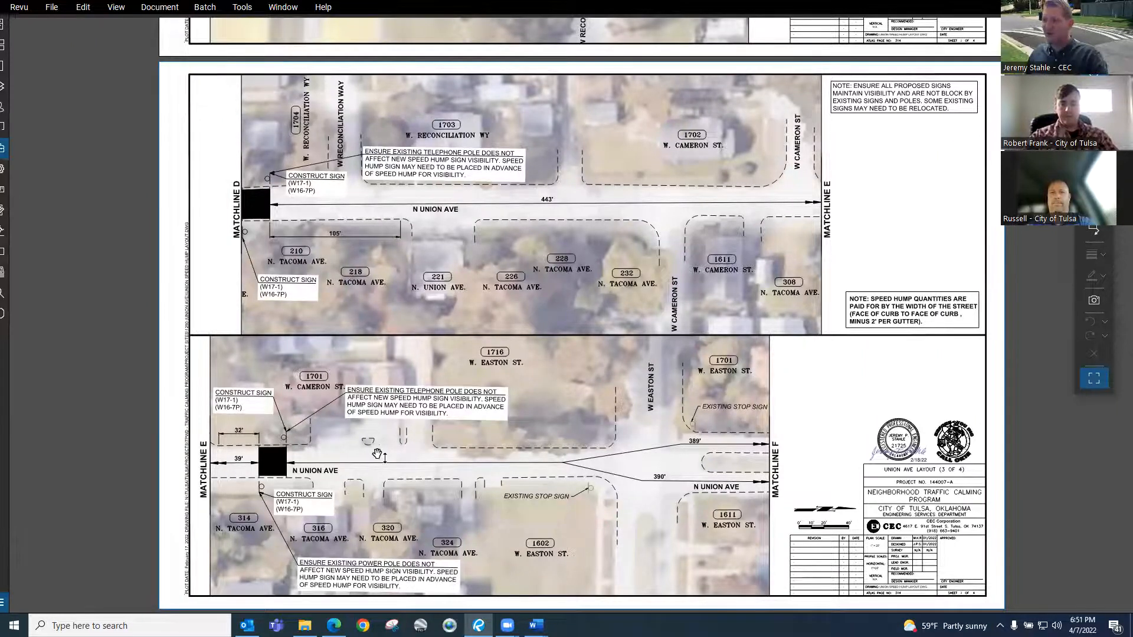
Scroll down to the Matchline F–G stretch of N Union Ave with its two staggered speed humps
scroll(down, 3)
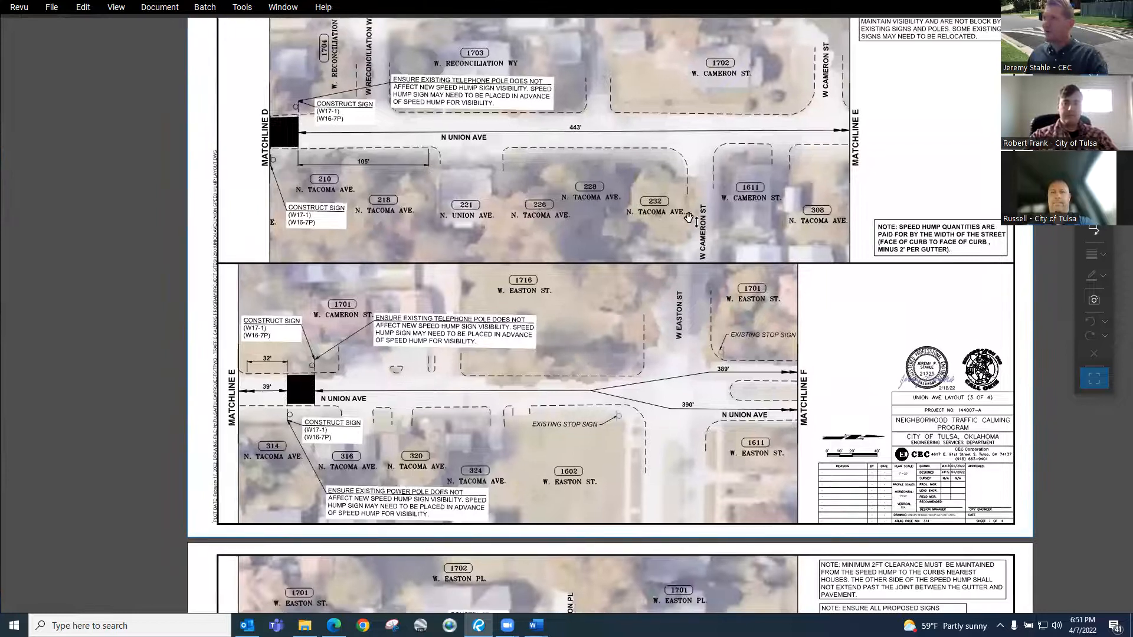
mouse_move(680, 463)
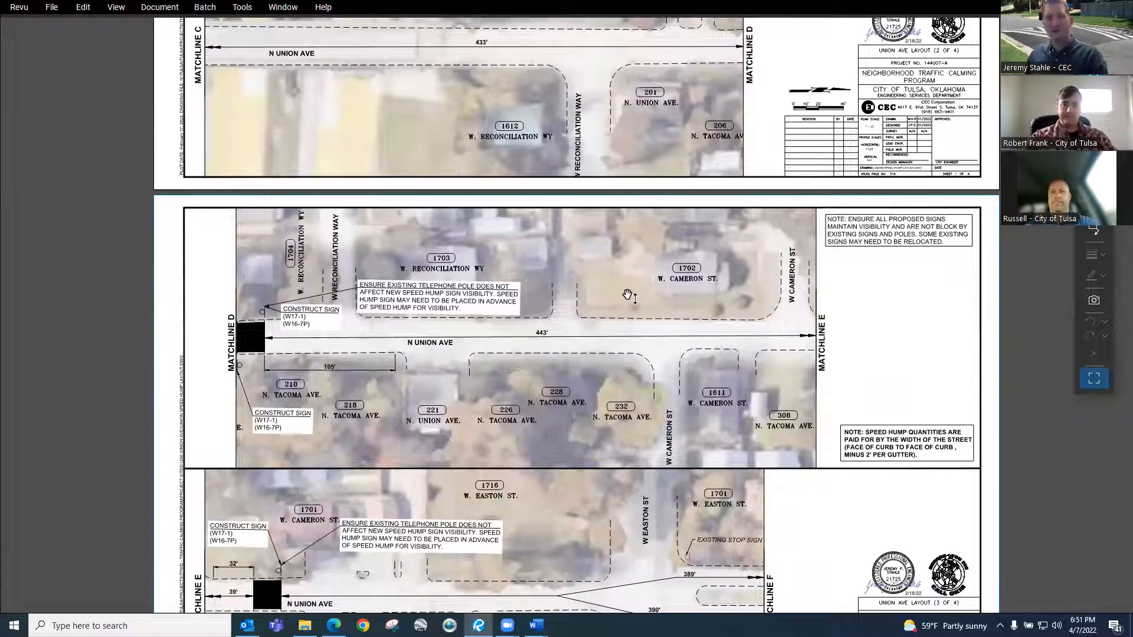
scroll(down, 3)
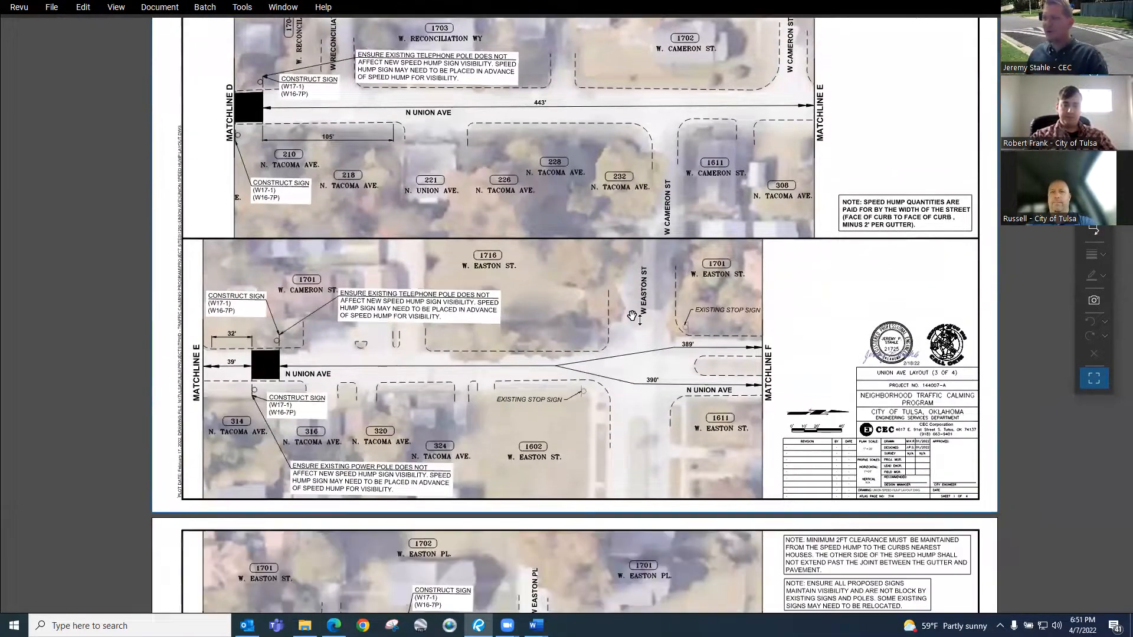
scroll(down, 3)
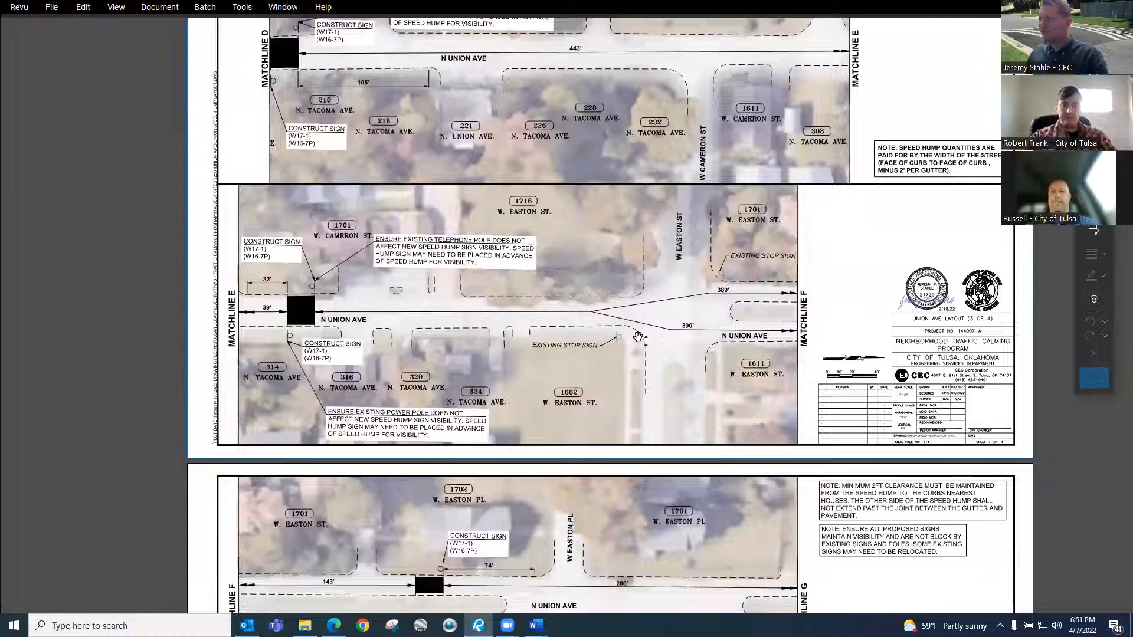
mouse_move(720, 326)
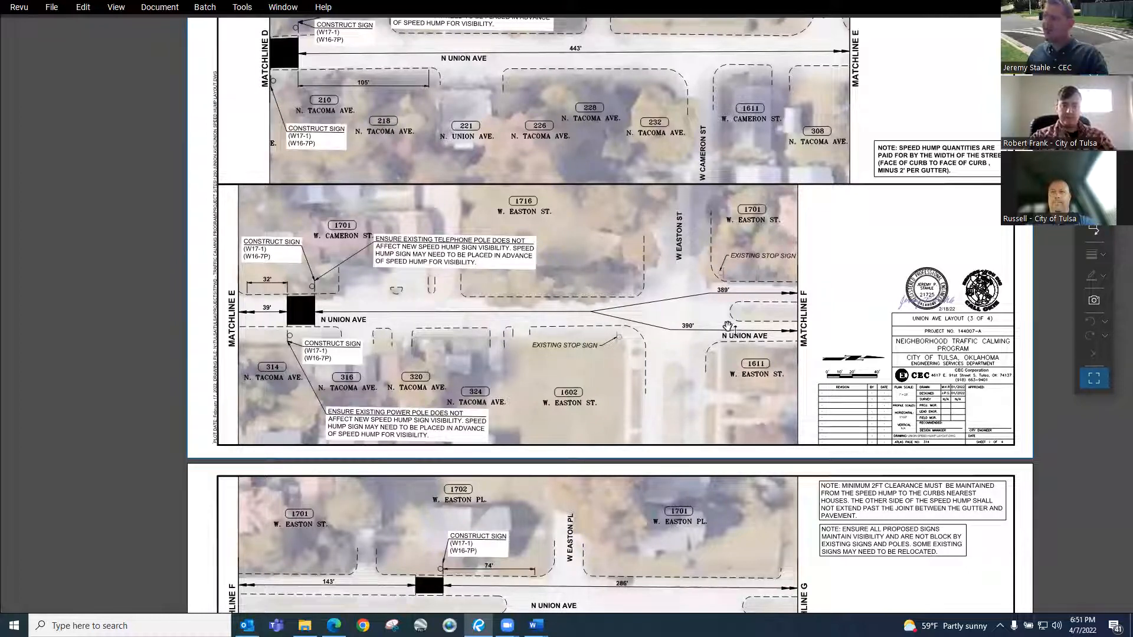
mouse_move(611, 359)
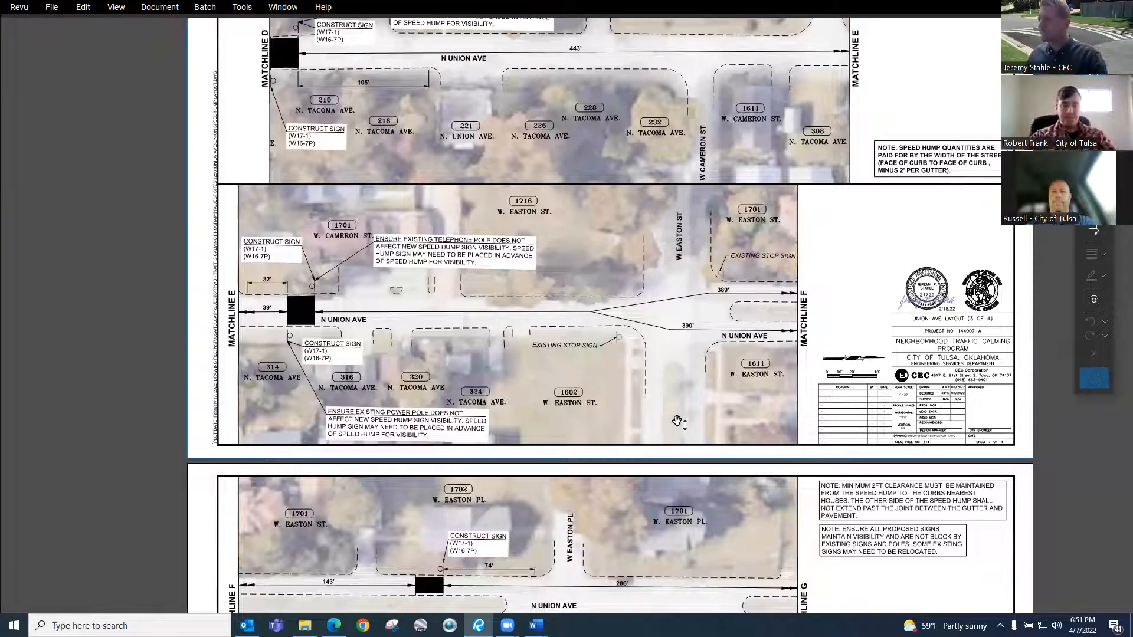
scroll(down, 3)
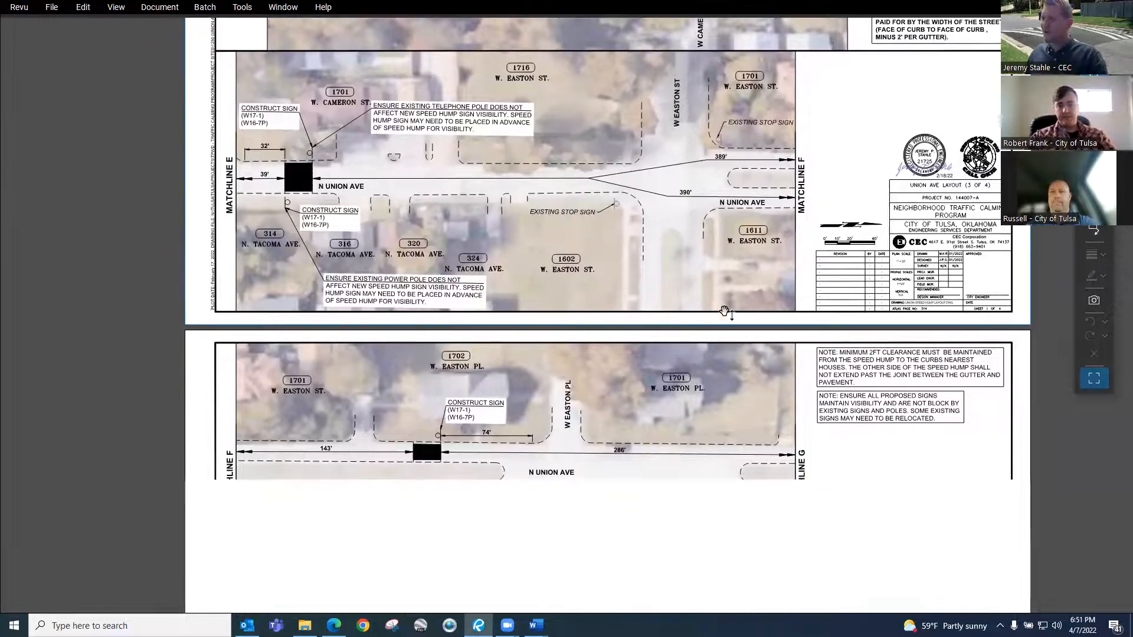
scroll(down, 3)
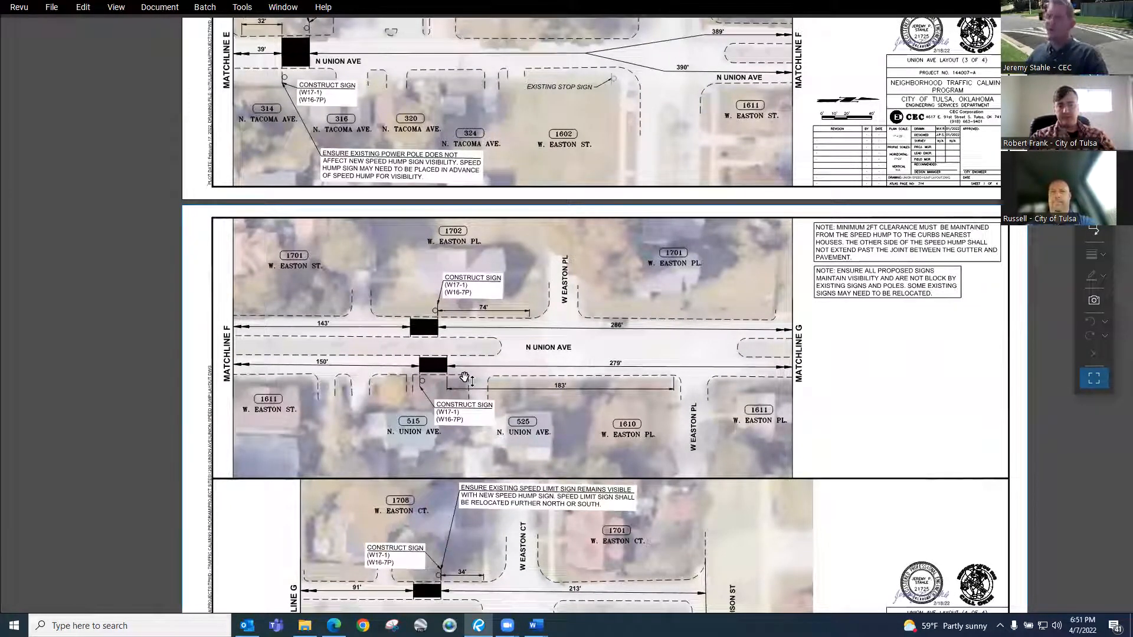
scroll(down, 3)
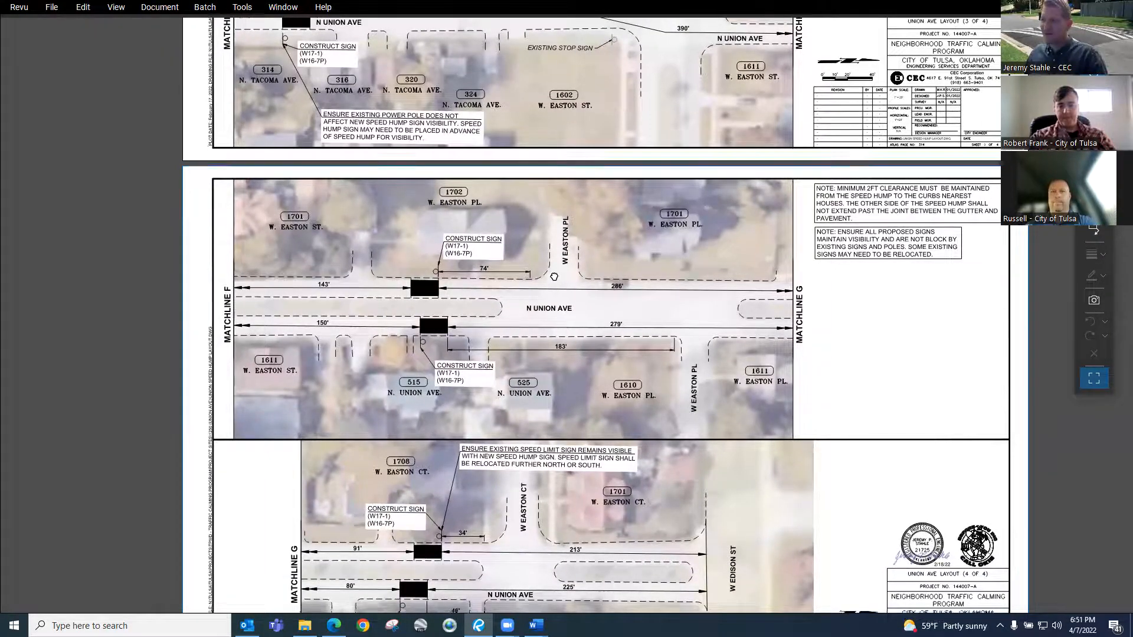
Scroll down past Union Ave Layout 4 of 4 at W Edison St to the Speed Hump Details sheet
scroll(down, 3)
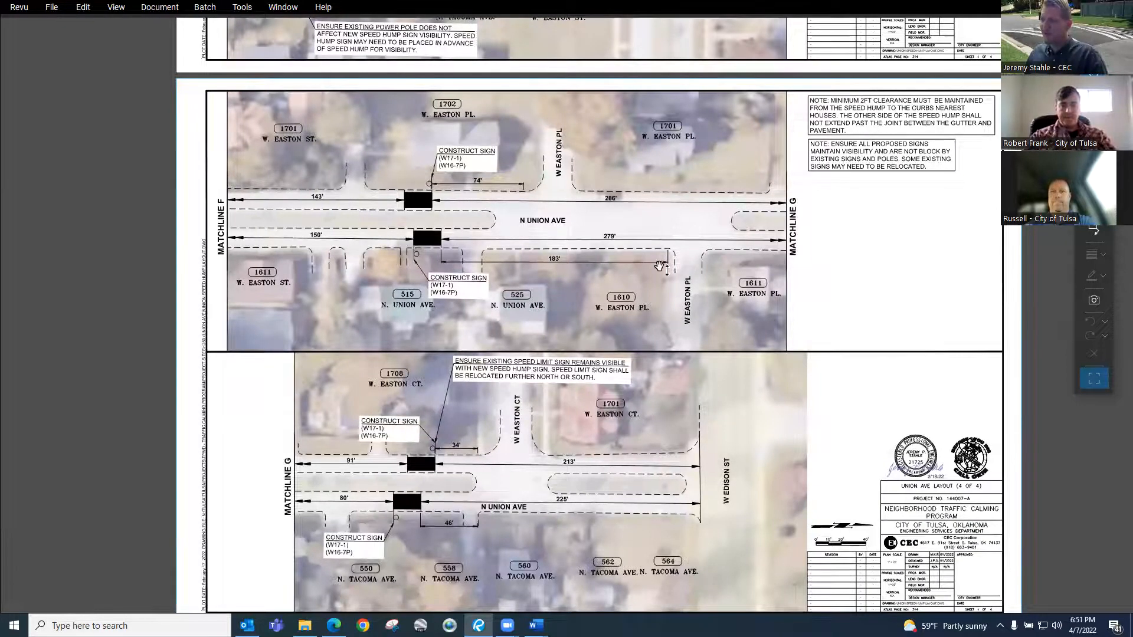
scroll(down, 3)
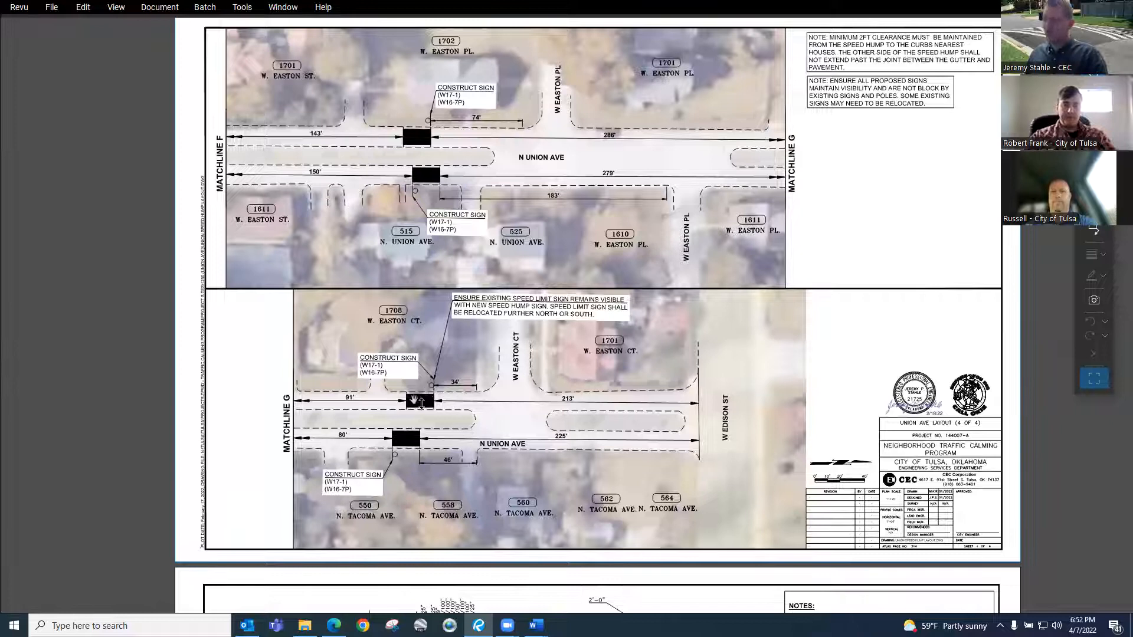
mouse_move(671, 351)
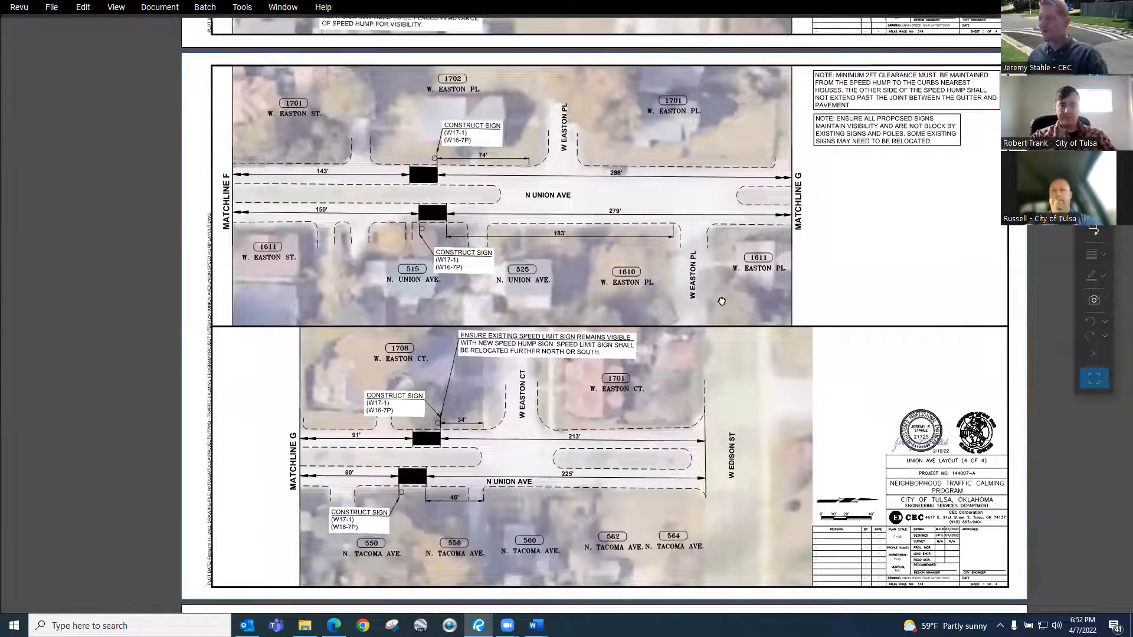
scroll(down, 3)
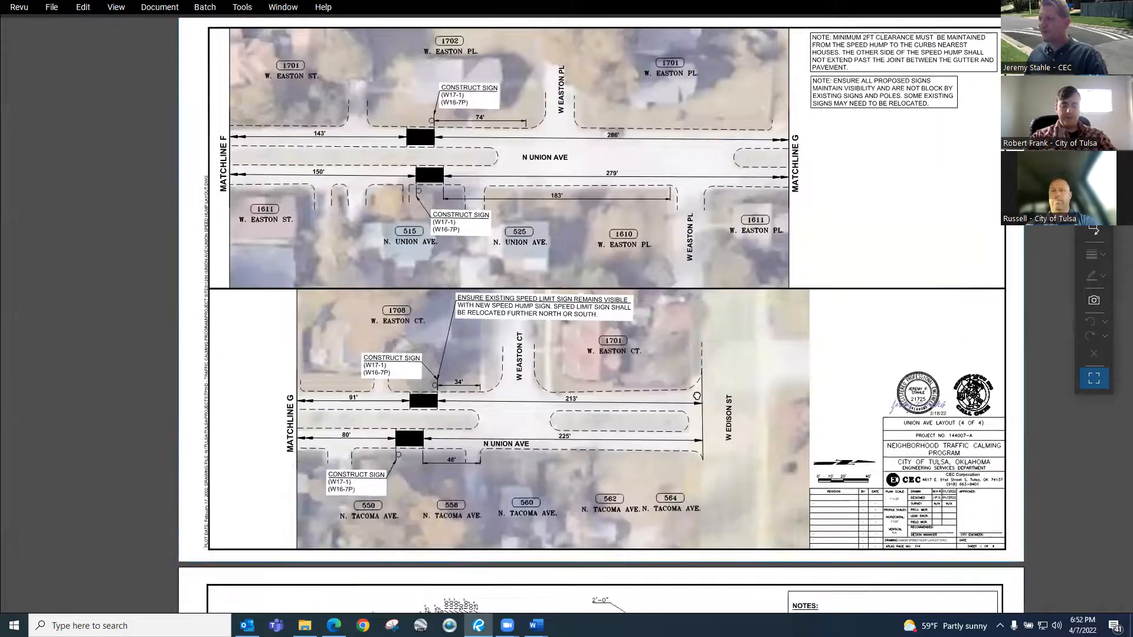
scroll(down, 3)
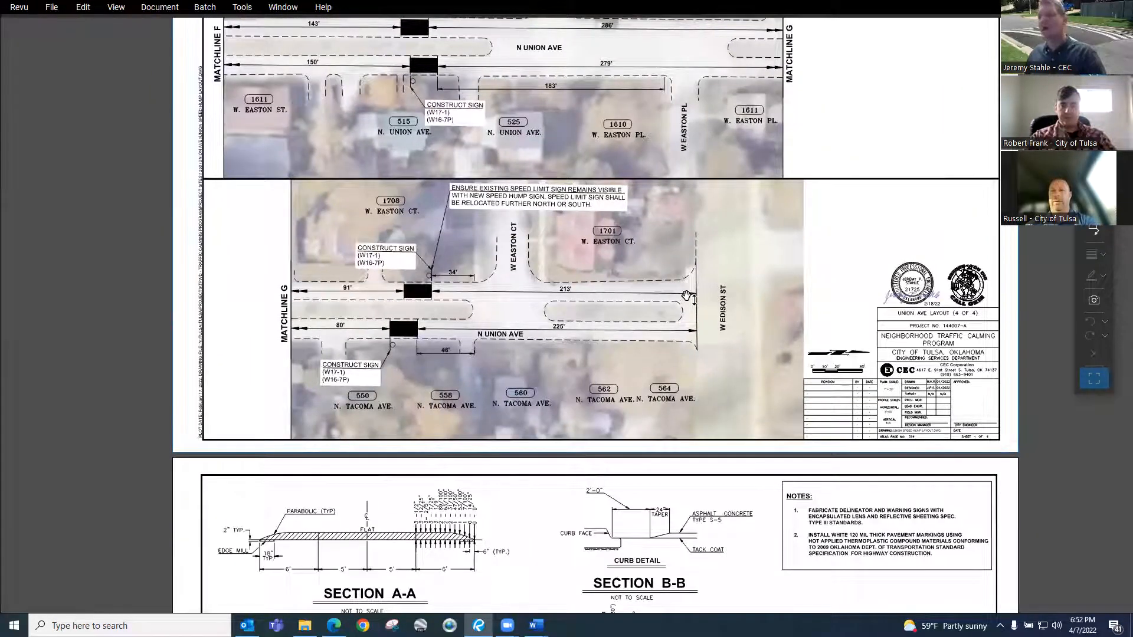
scroll(down, 3)
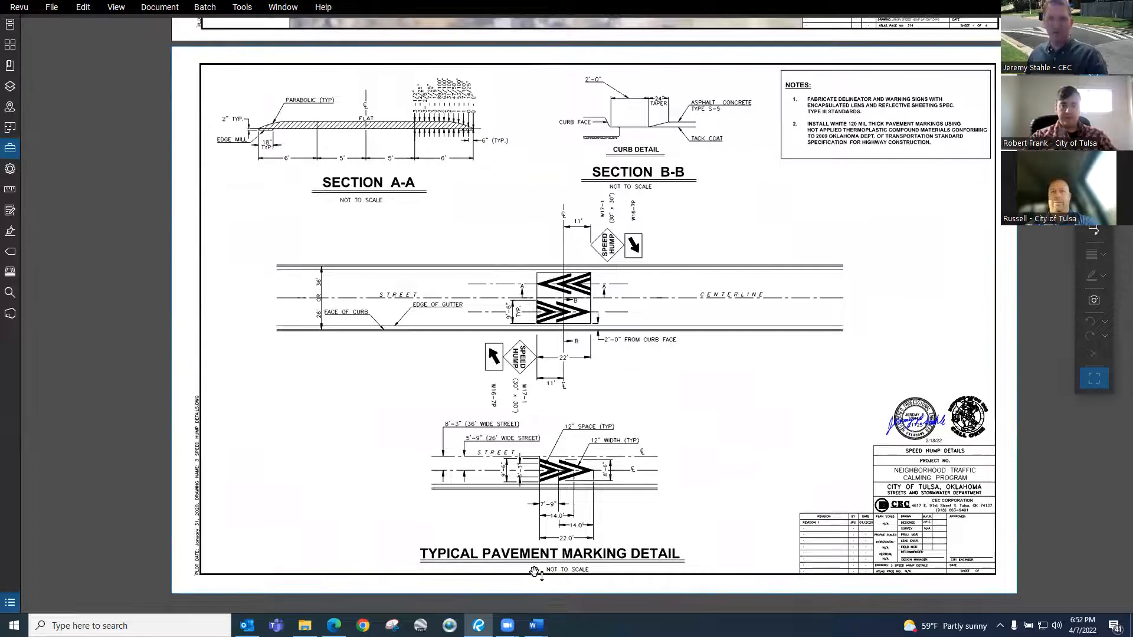
mouse_move(383, 154)
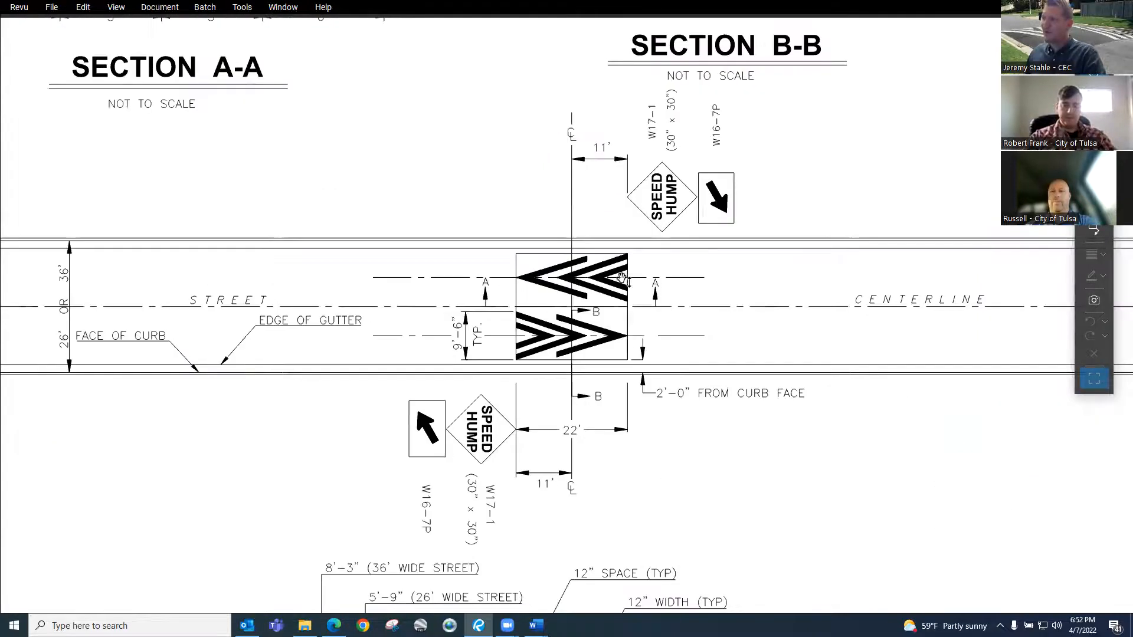
mouse_move(522, 324)
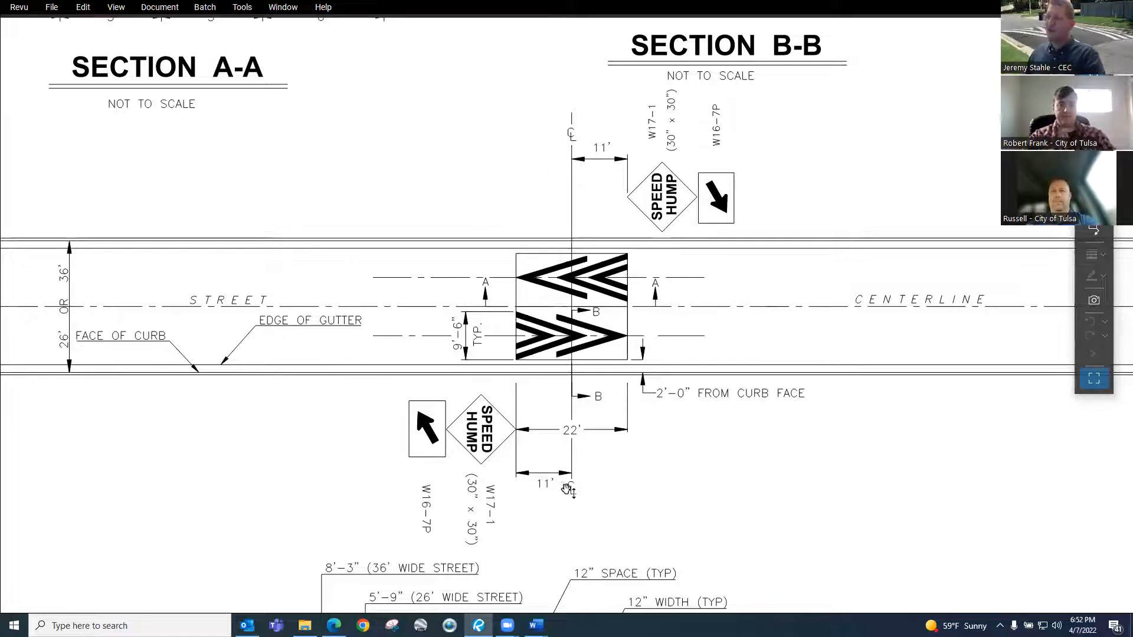
mouse_move(534, 348)
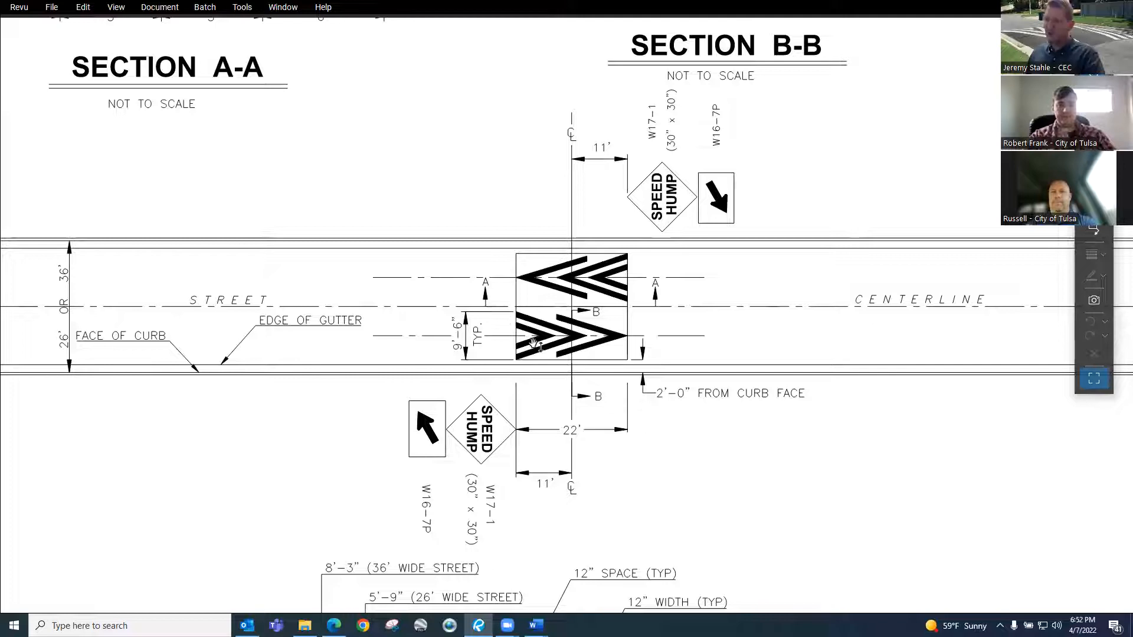
mouse_move(508, 343)
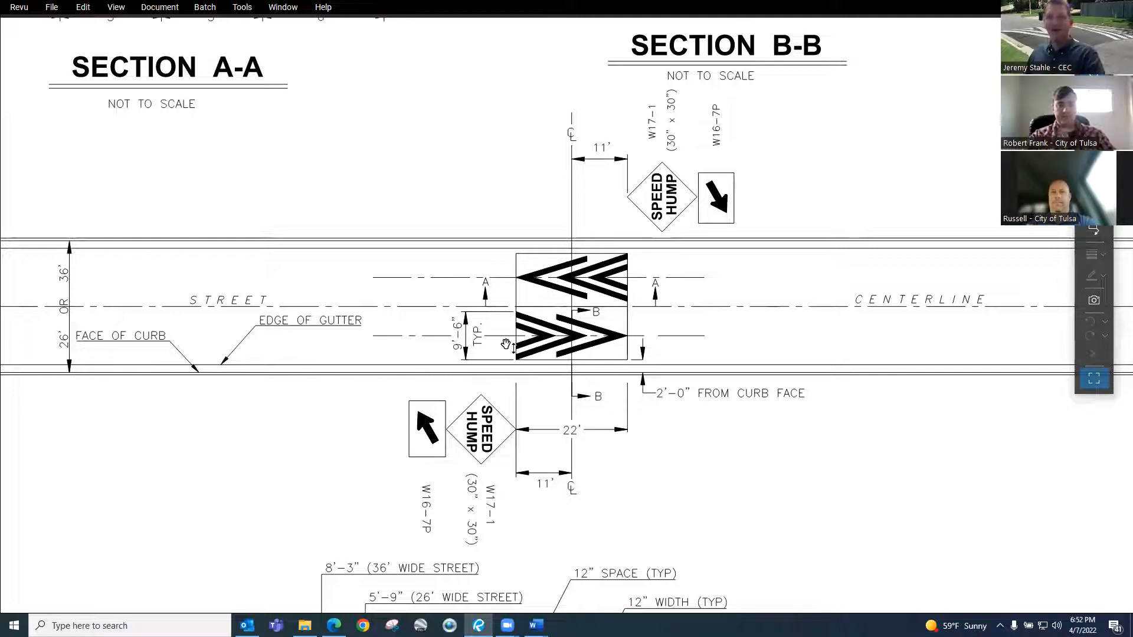
mouse_move(594, 304)
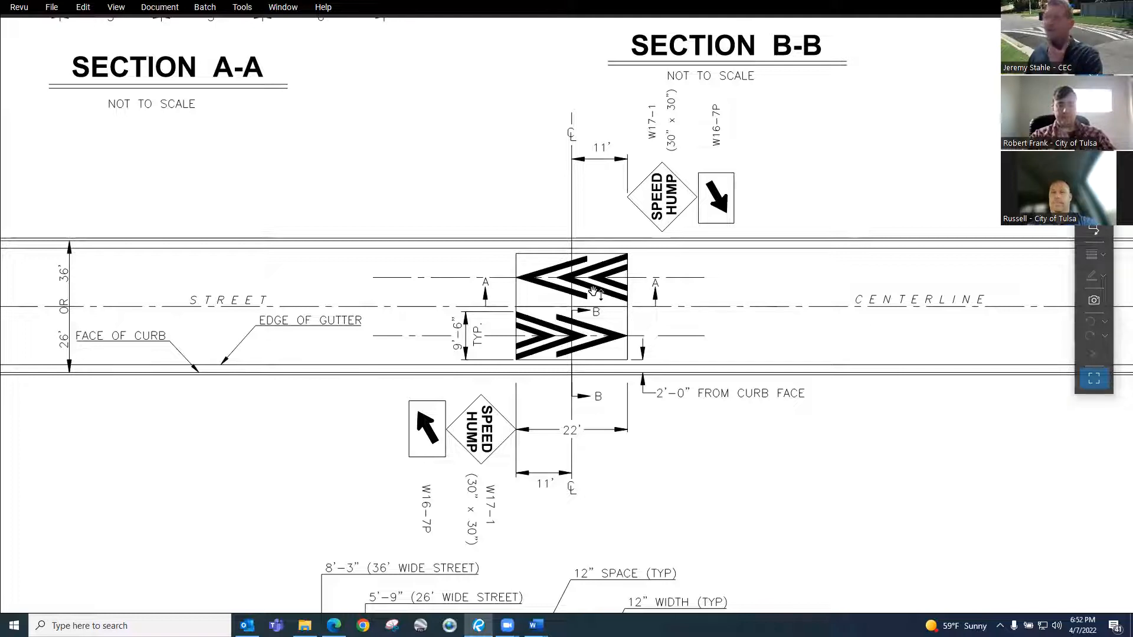
mouse_move(505, 409)
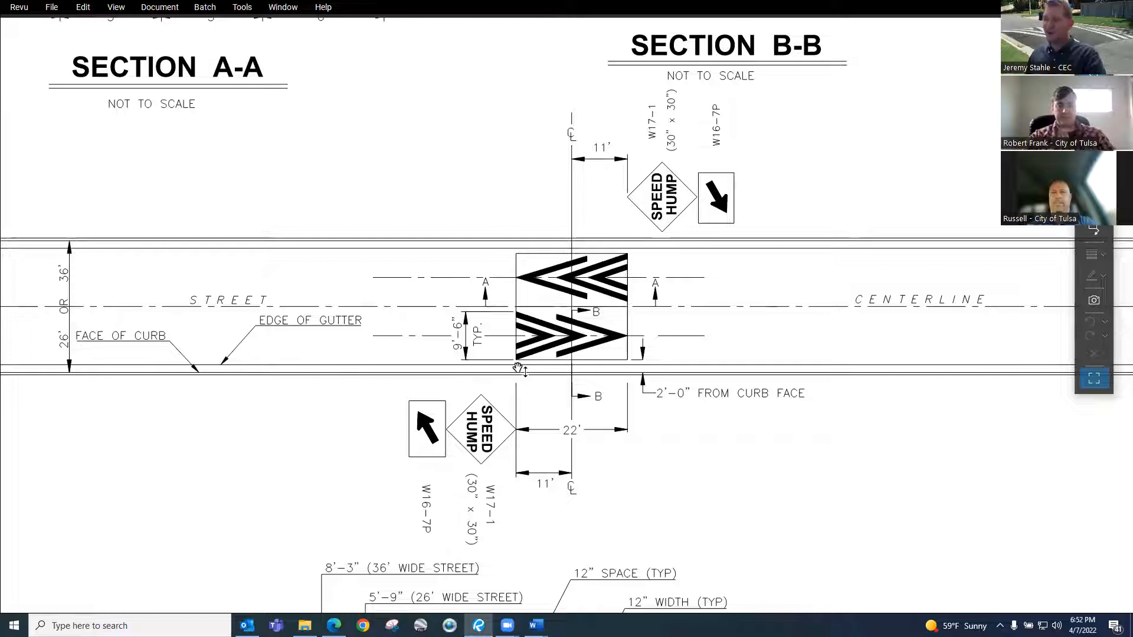
mouse_move(632, 241)
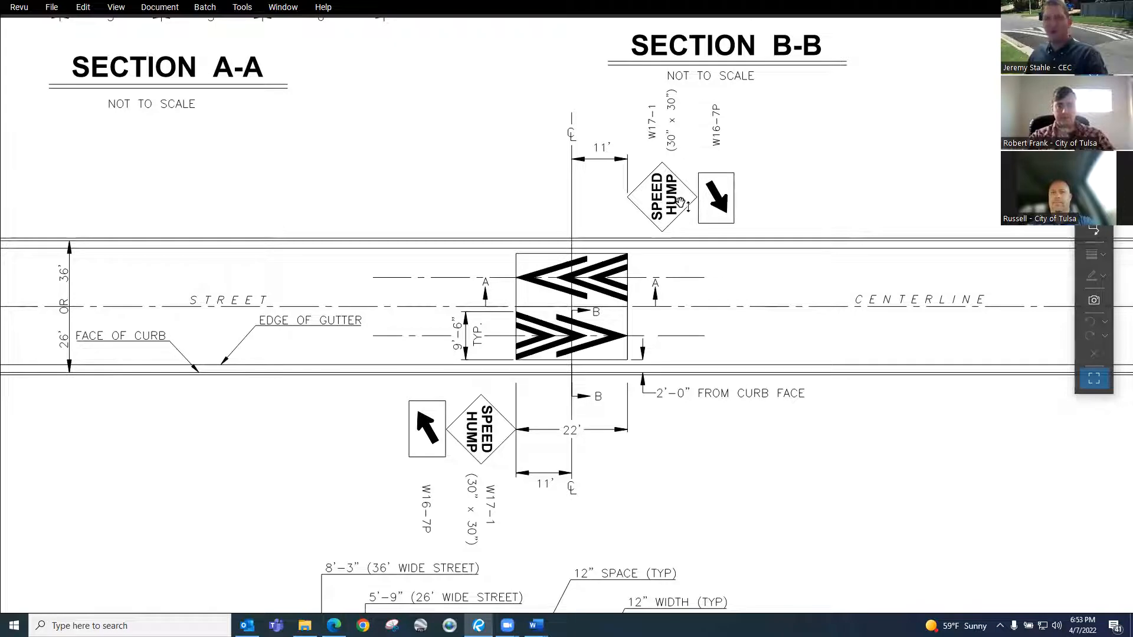
mouse_move(768, 198)
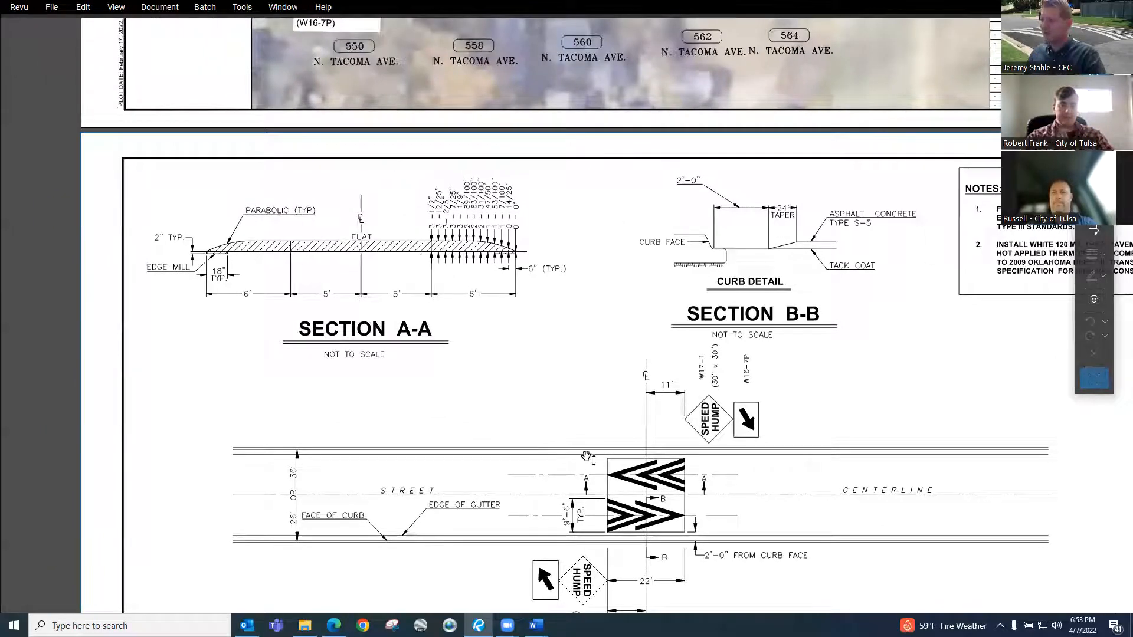
mouse_move(663, 532)
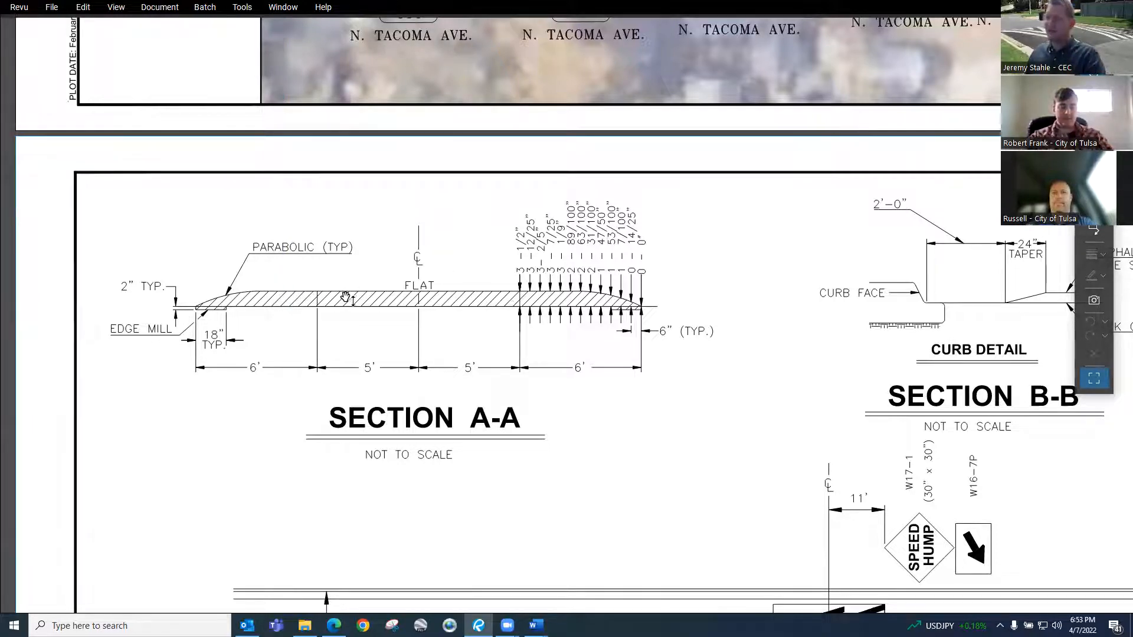
mouse_move(529, 300)
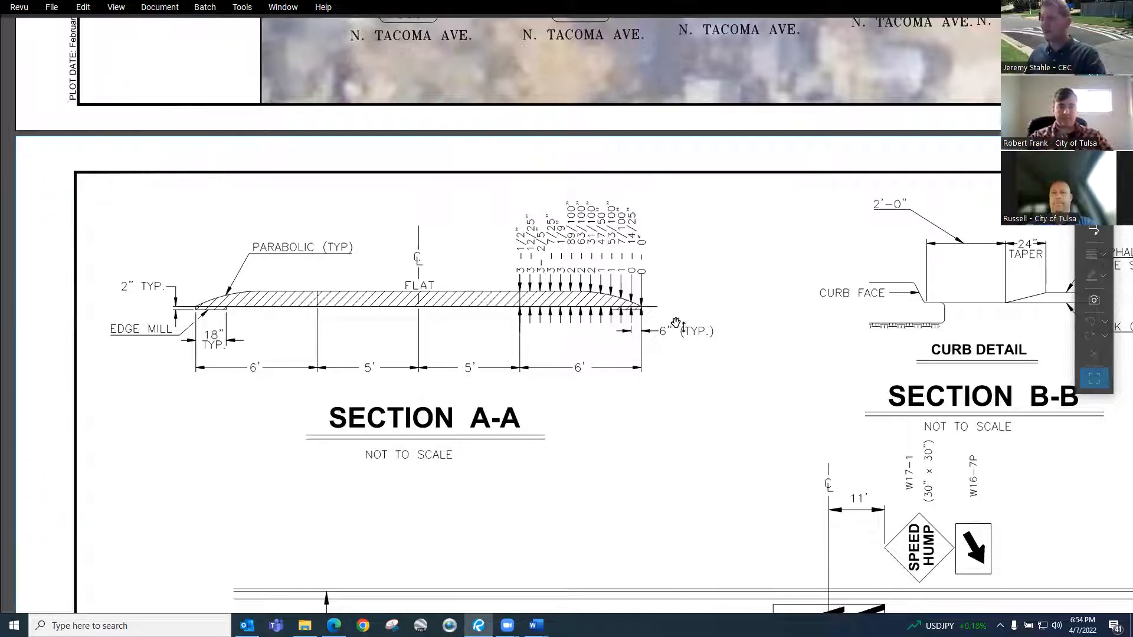
mouse_move(662, 309)
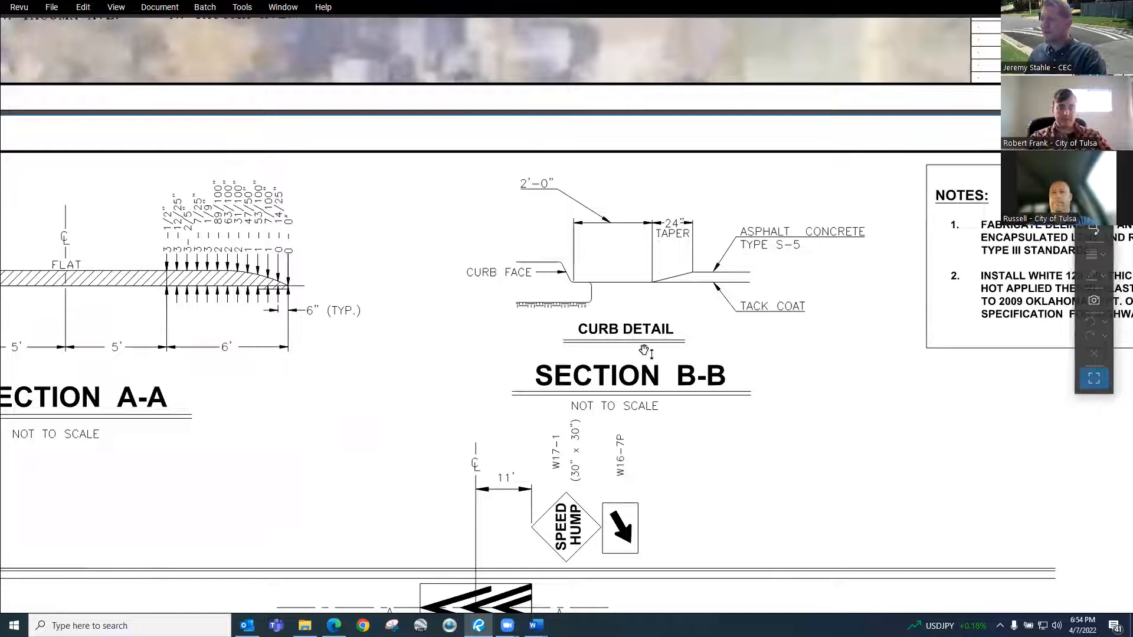
Scroll the details sheet to show the Curb Detail, Section B-B and the Notes block
scroll(down, 3)
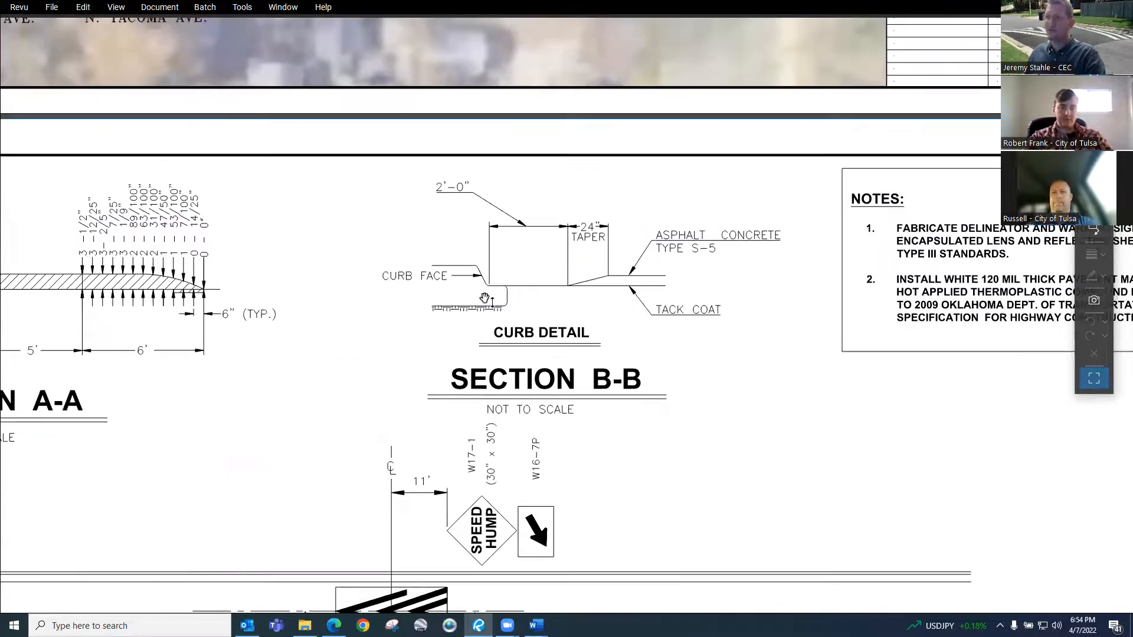
mouse_move(533, 290)
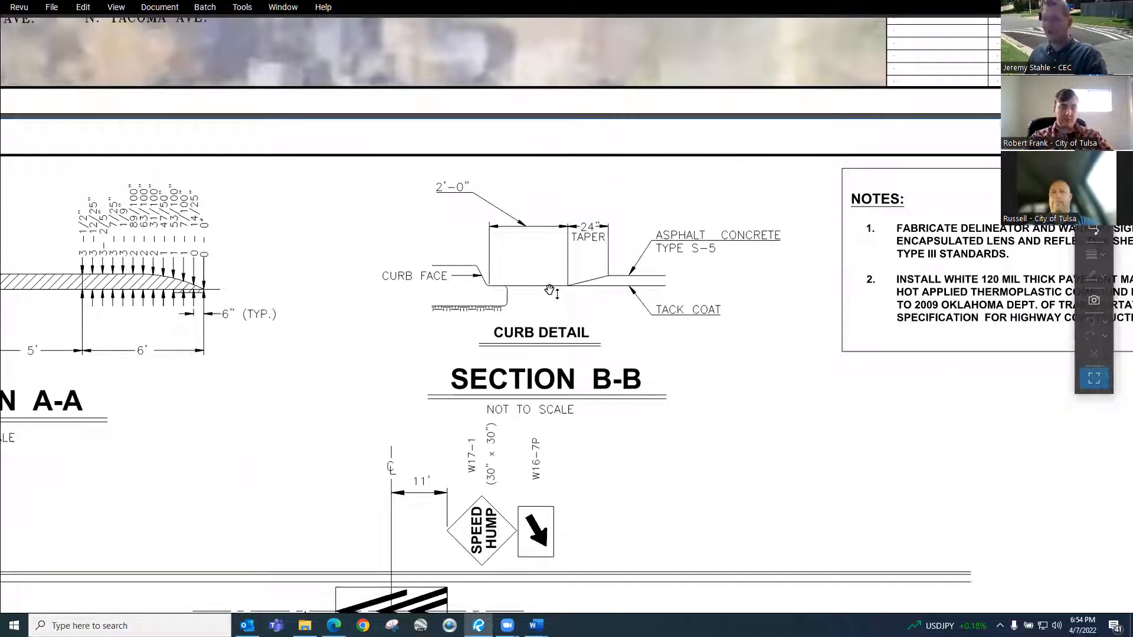
mouse_move(551, 256)
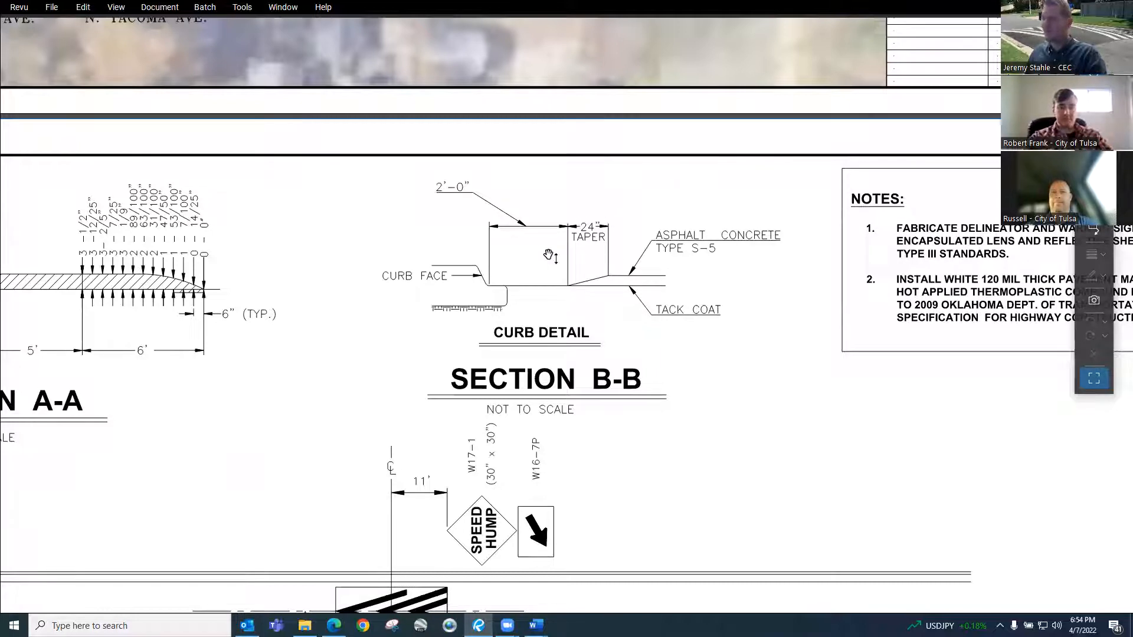
mouse_move(579, 309)
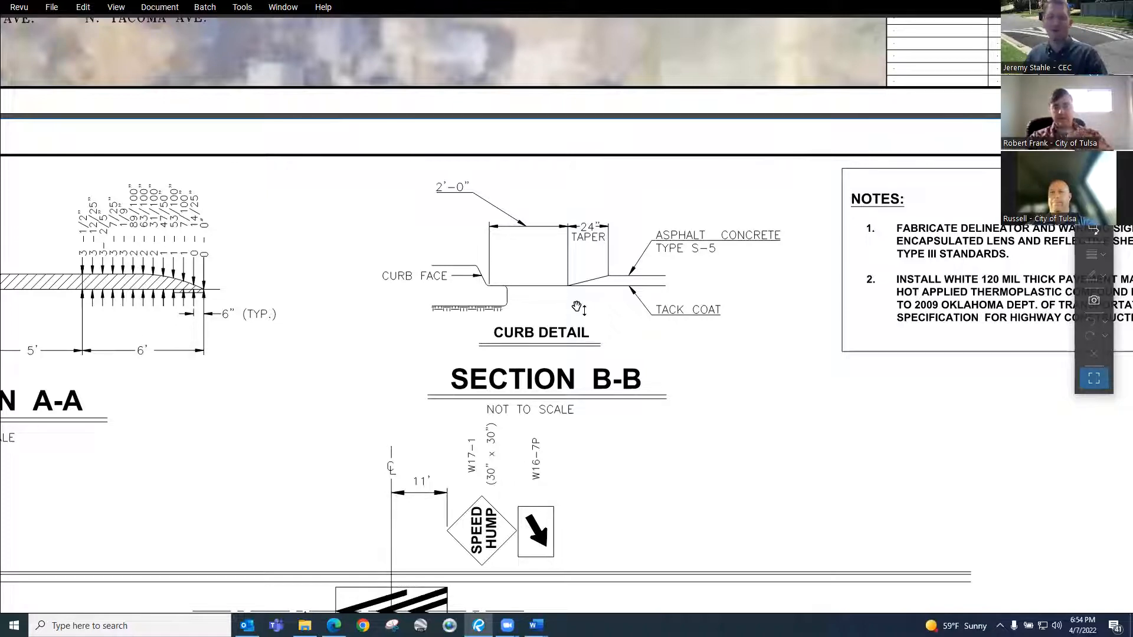
mouse_move(601, 337)
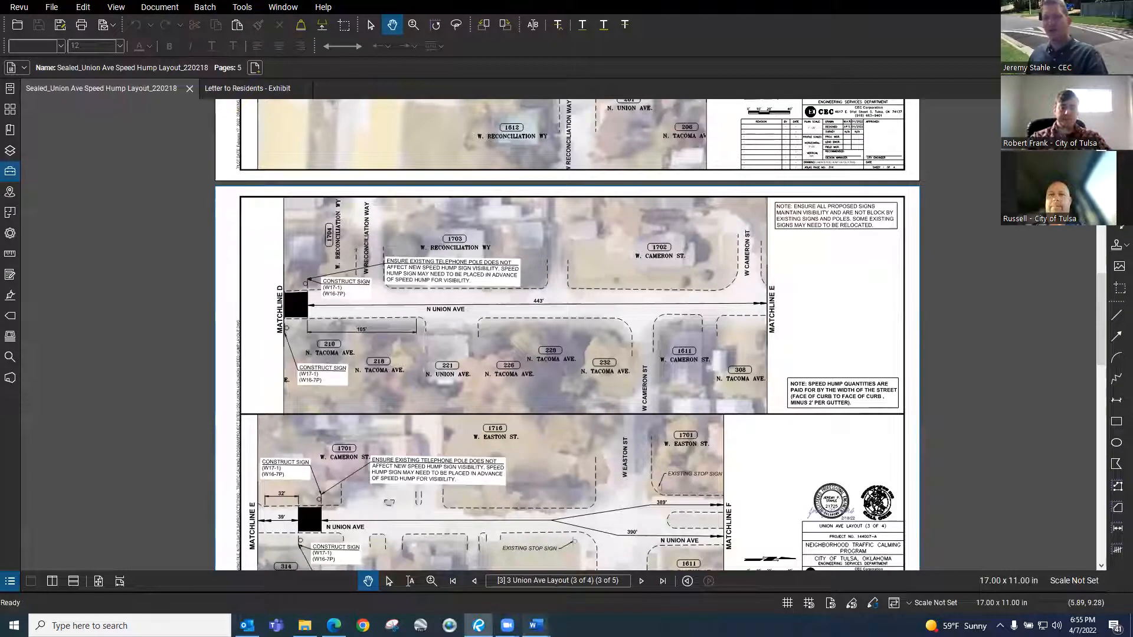
mouse_move(533, 624)
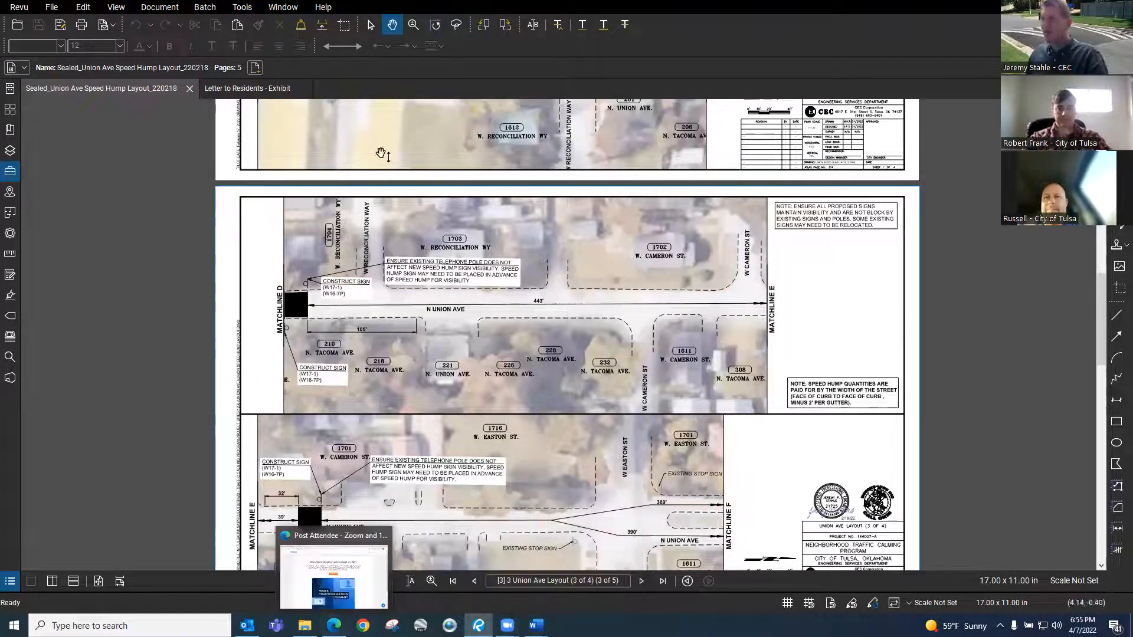
Switch to the Letter to Residents exhibit map with blue and green phasing boxes along N Union Ave
click(247, 87)
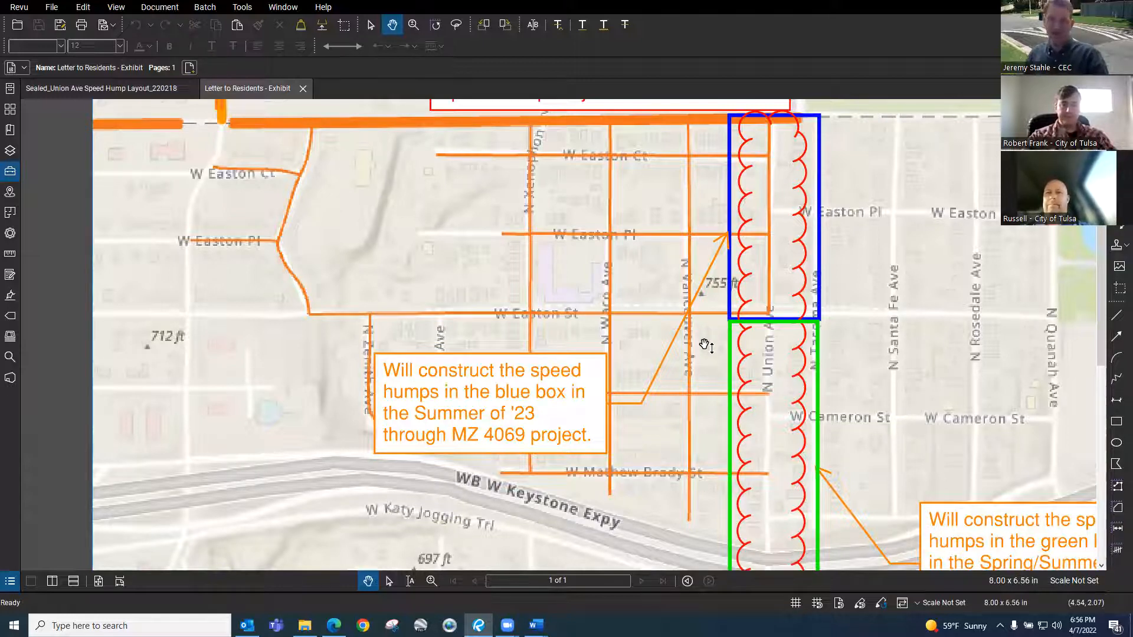
mouse_move(677, 347)
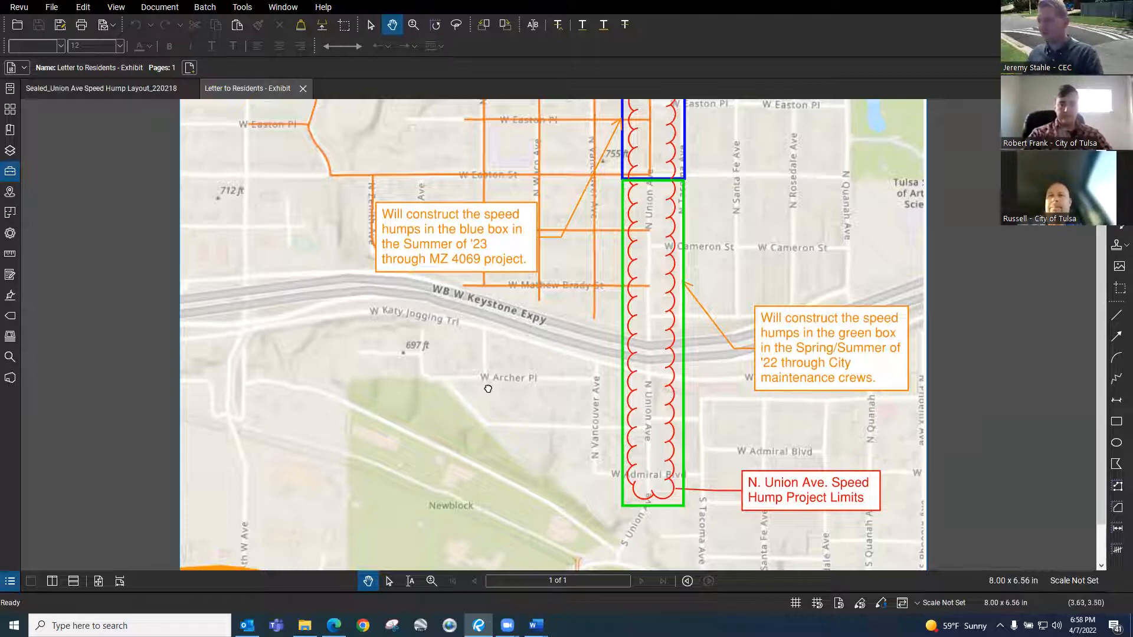
drag(488, 389, 487, 272)
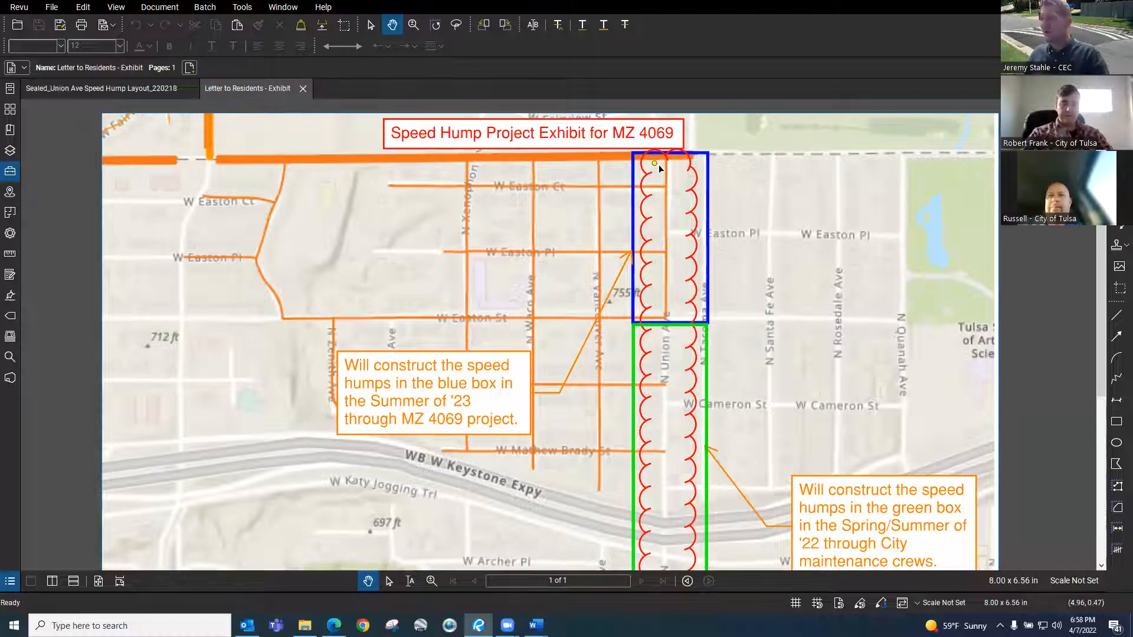
scroll(down, 3)
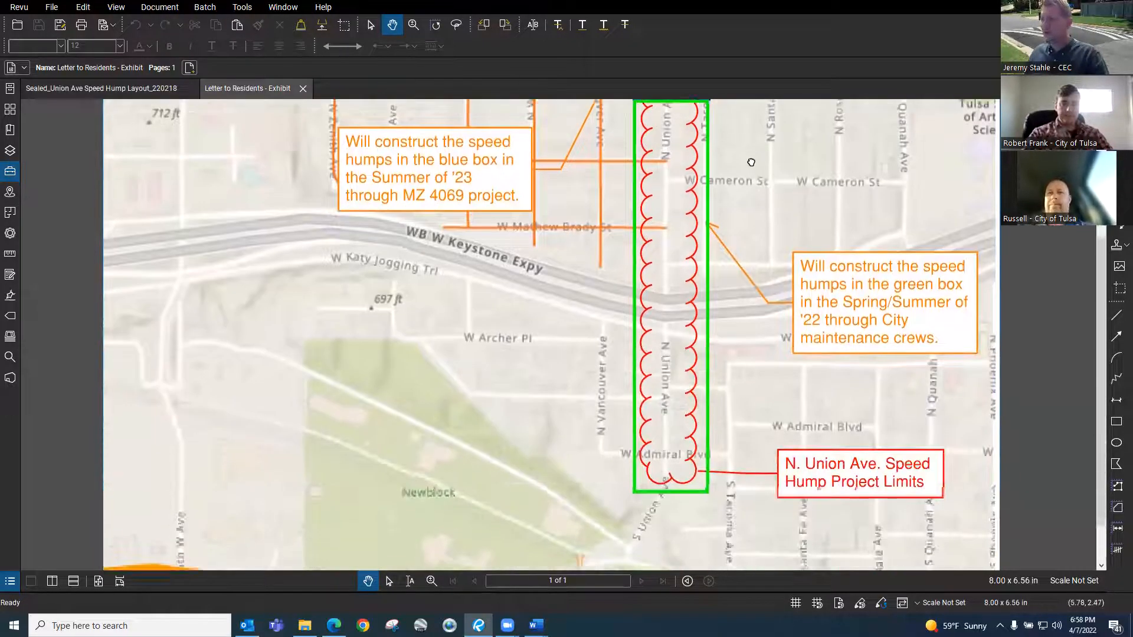
drag(750, 162, 463, 394)
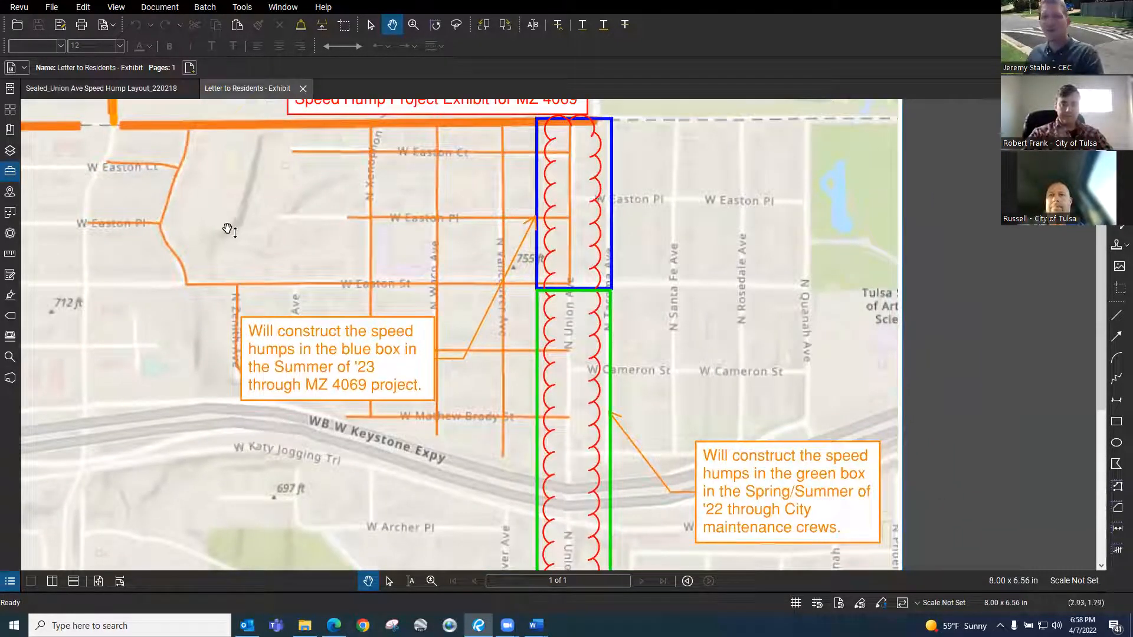
drag(231, 231, 200, 320)
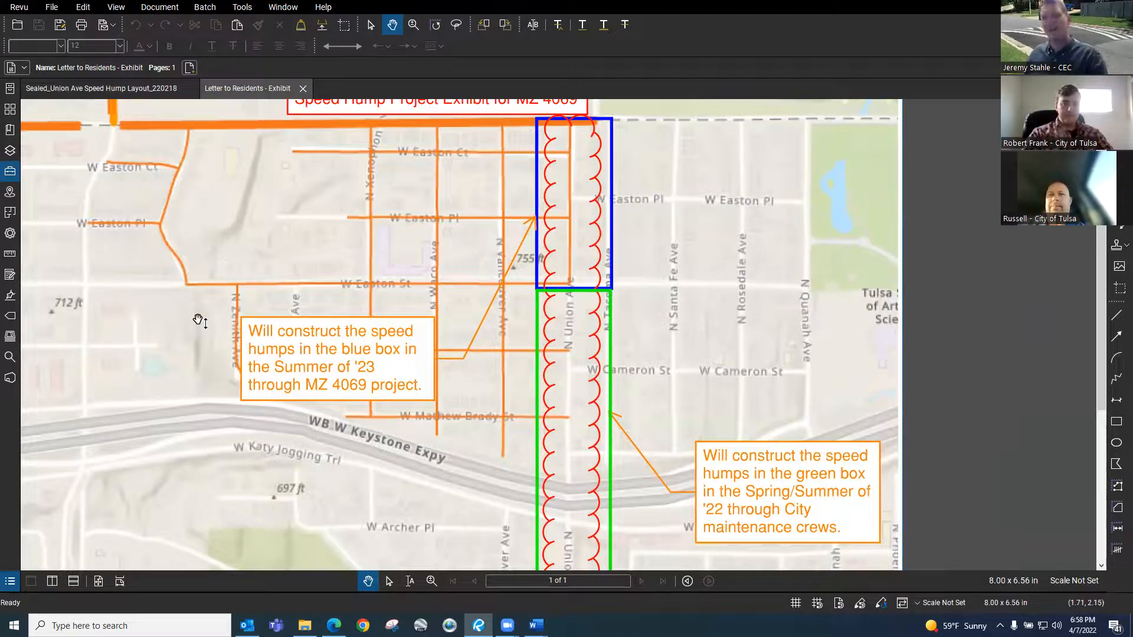